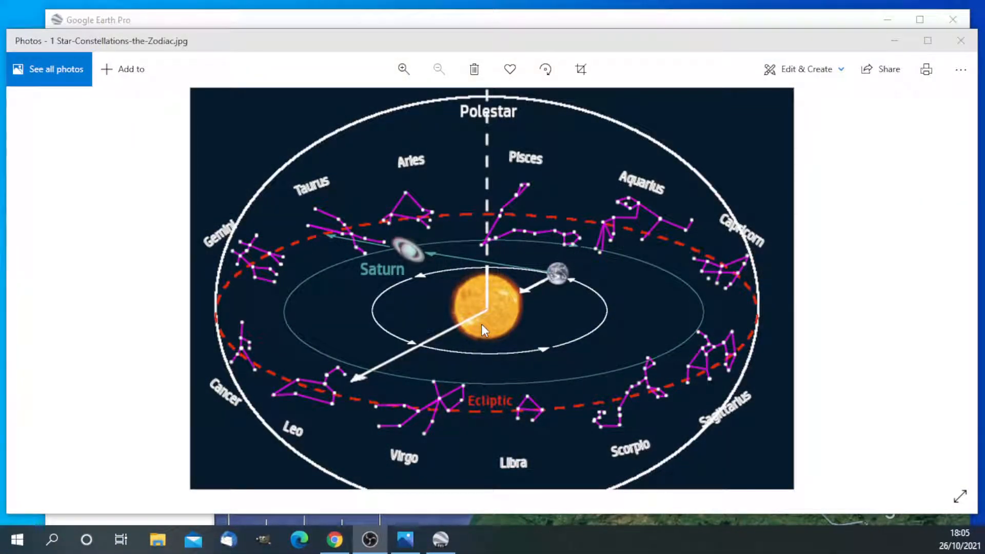
mouse_move(544, 333)
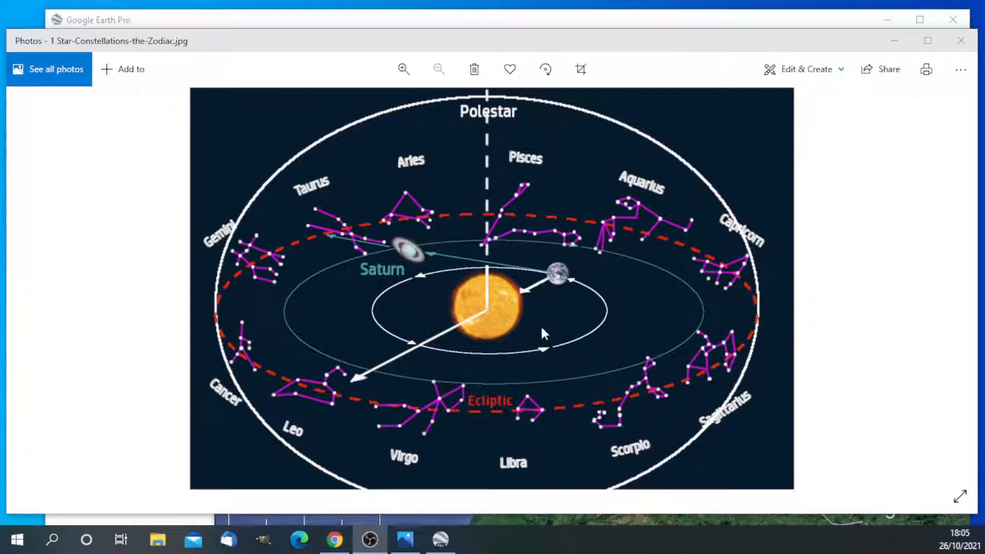
mouse_move(568, 276)
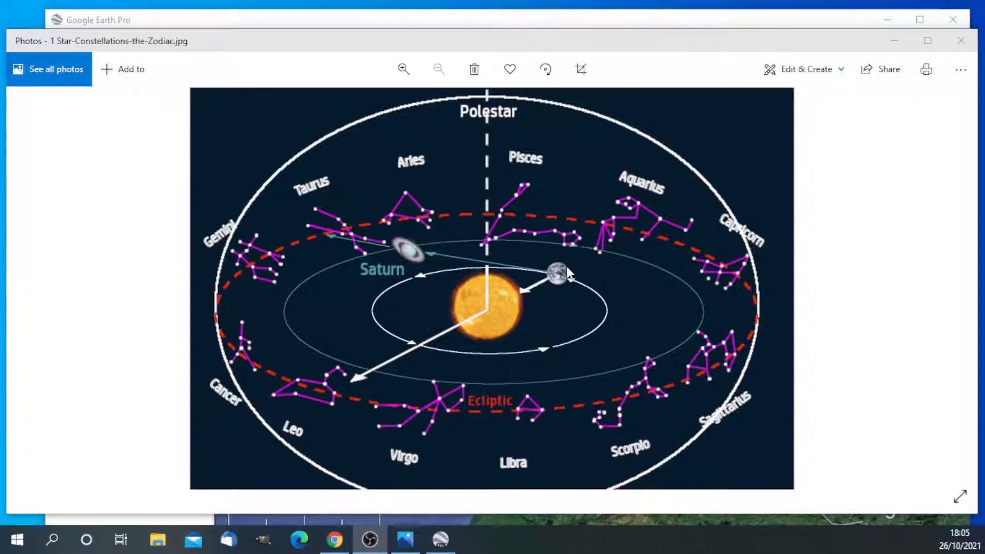
Step: Zoom into the axial tilt diagram around Earth, then restore its full view
left_click(404, 69)
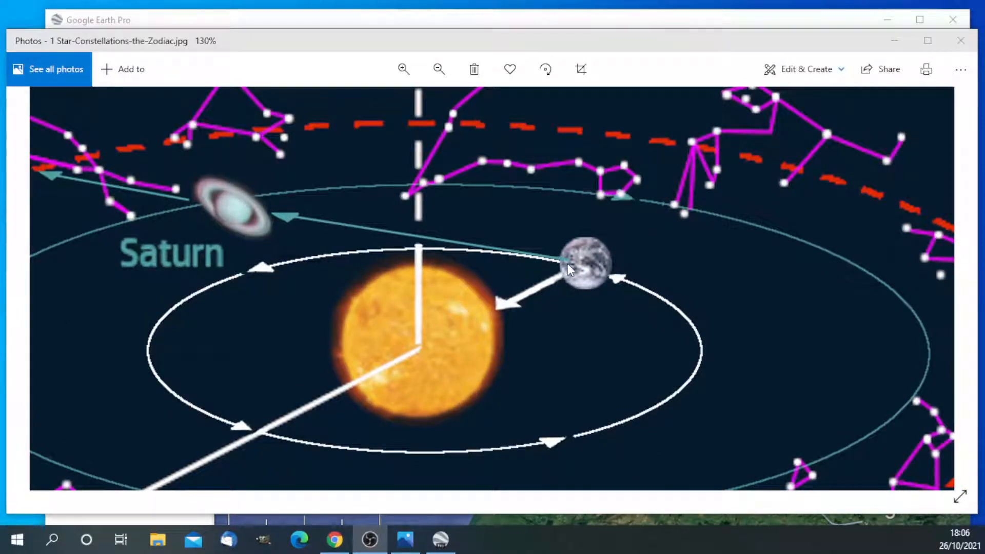
left_click(439, 69)
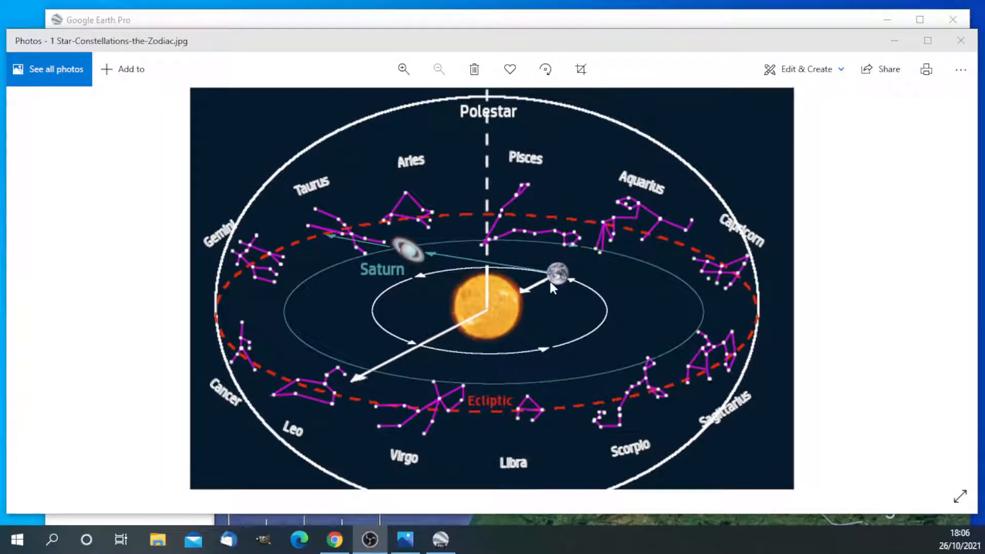
mouse_move(356, 383)
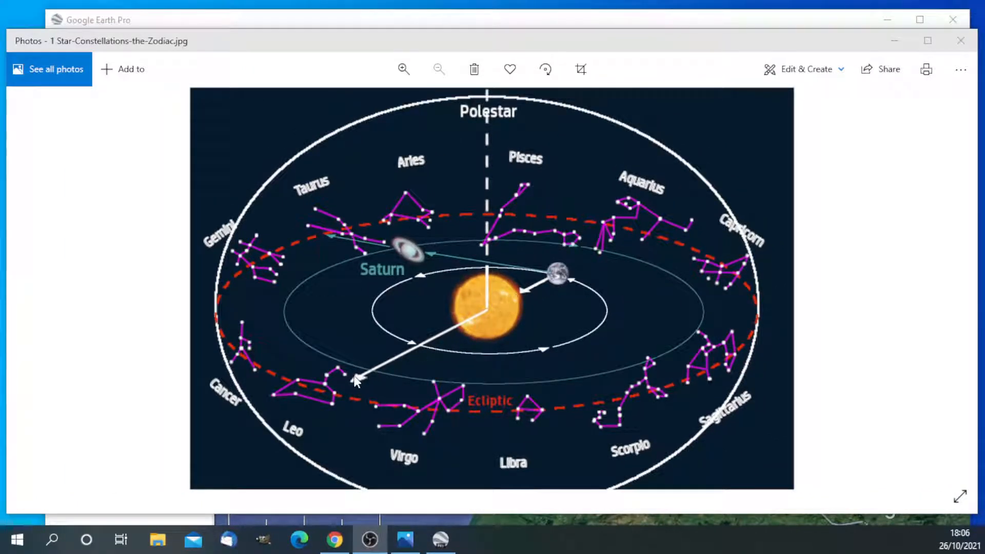
mouse_move(368, 410)
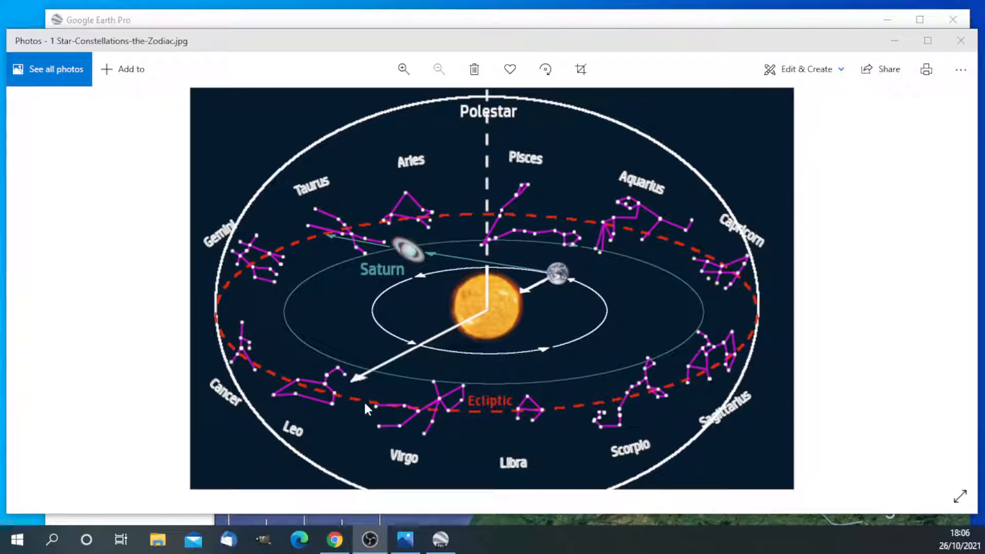
mouse_move(233, 339)
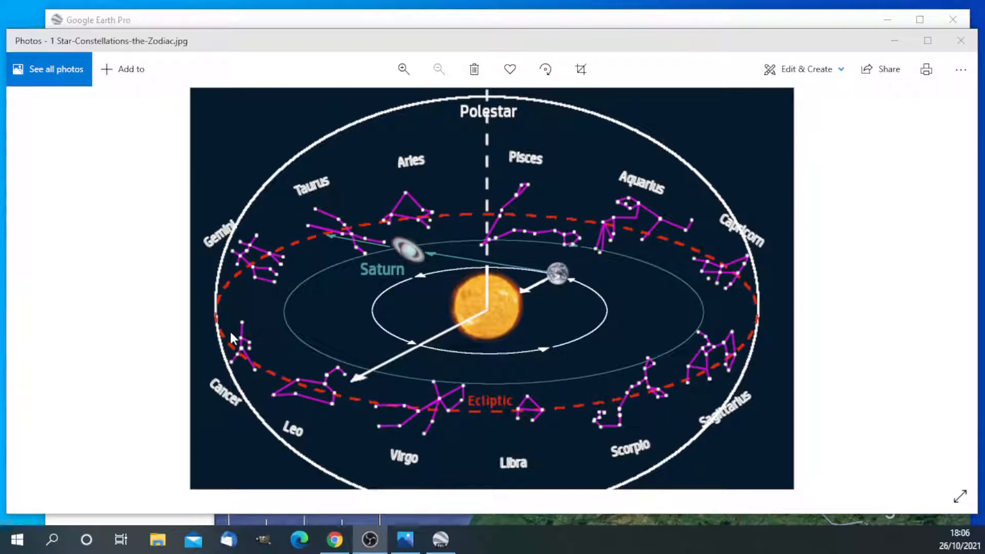
mouse_move(371, 408)
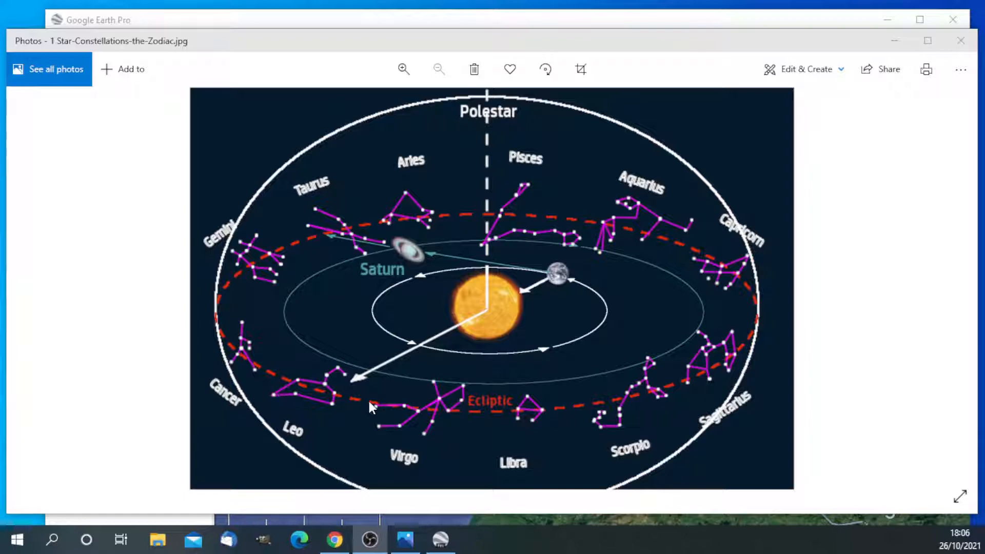
mouse_move(595, 402)
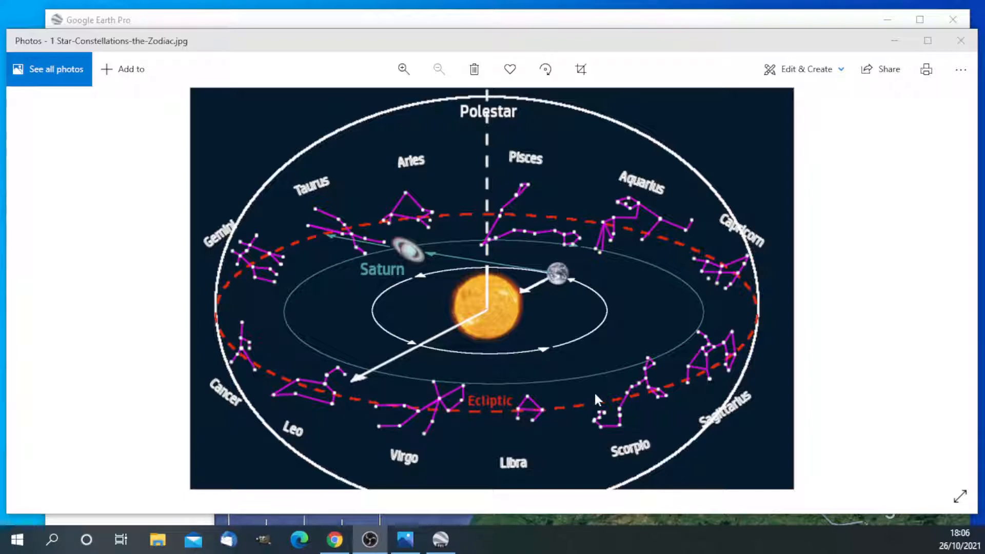
mouse_move(246, 265)
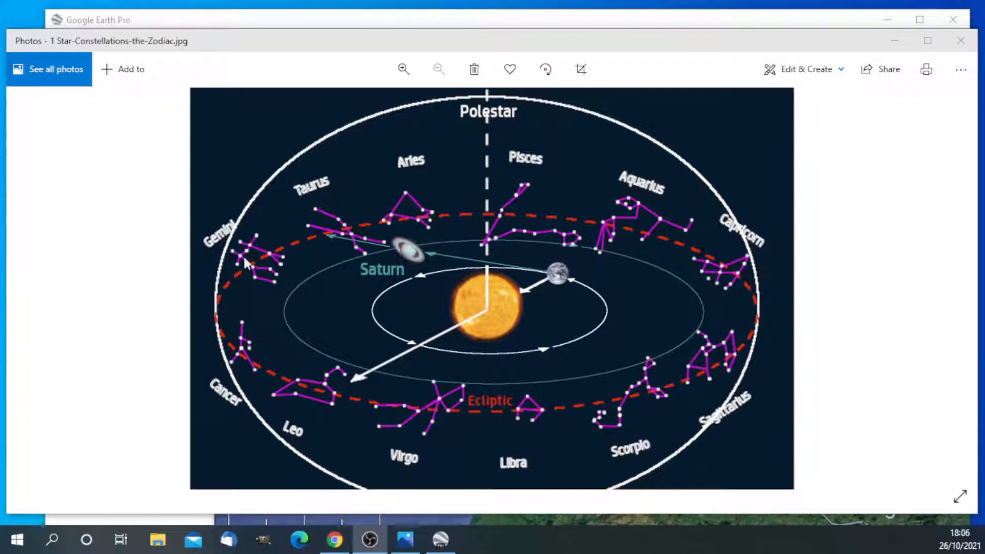
mouse_move(746, 353)
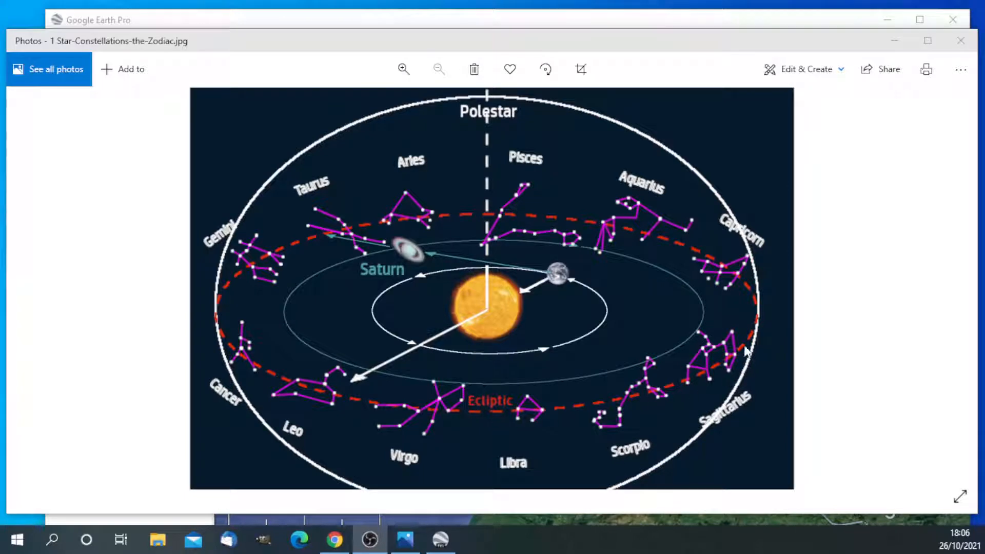
mouse_move(529, 305)
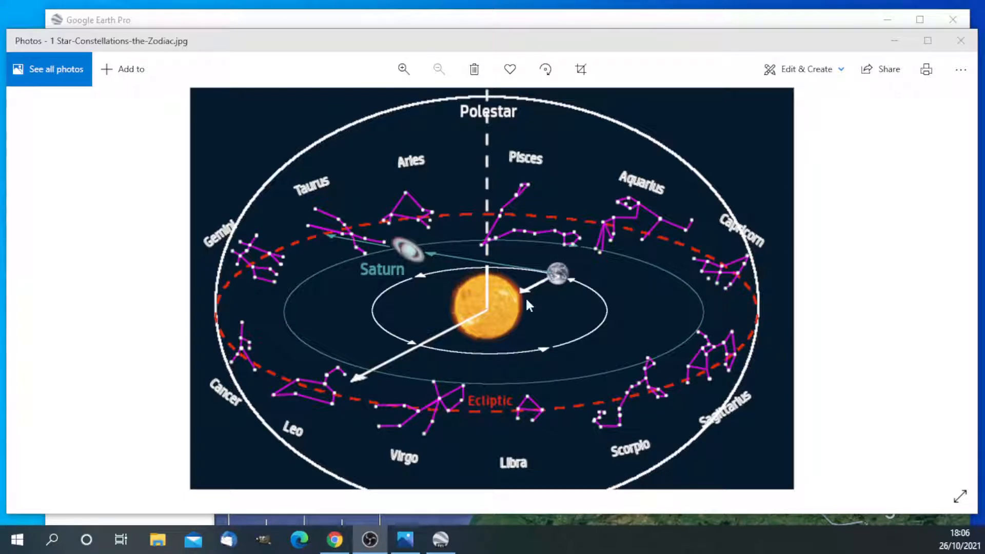
mouse_move(381, 301)
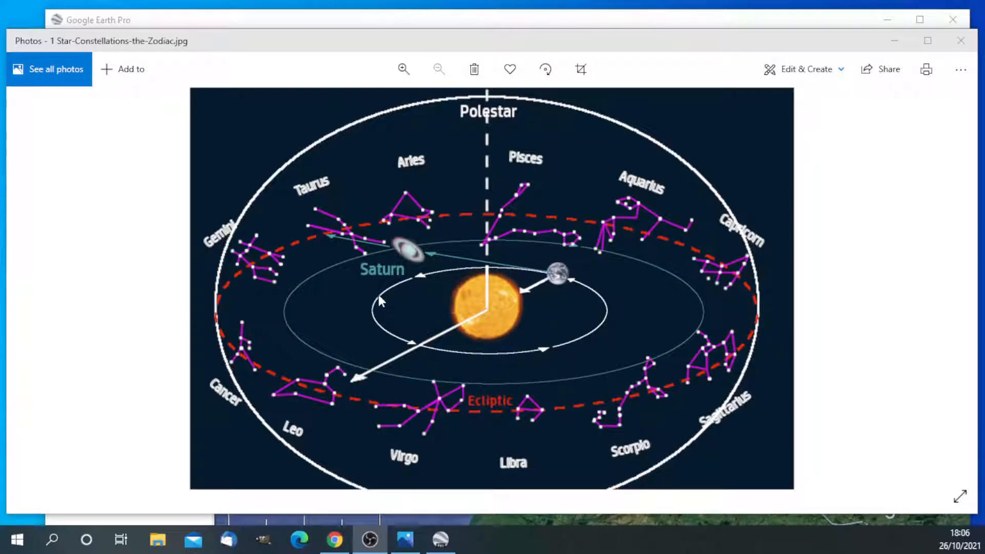
mouse_move(563, 282)
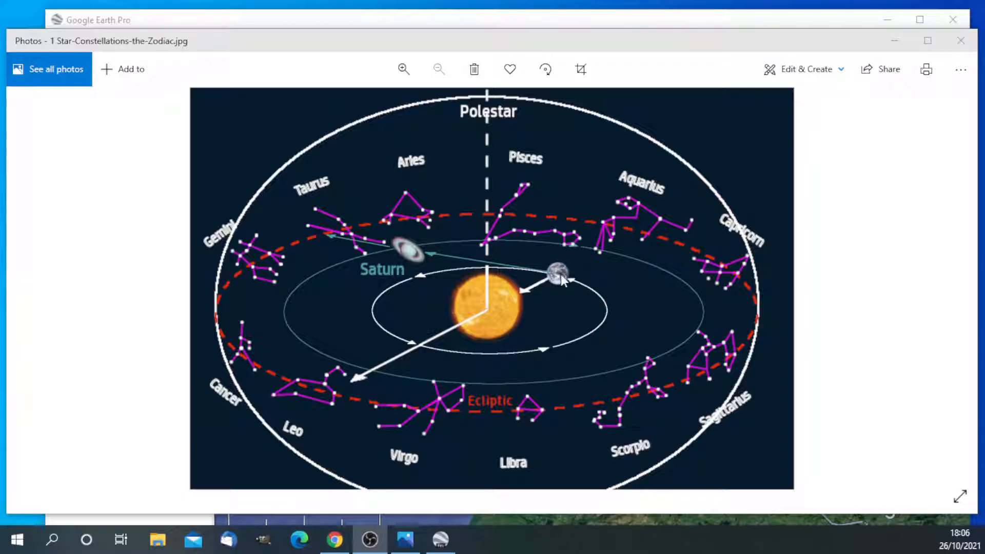
mouse_move(555, 292)
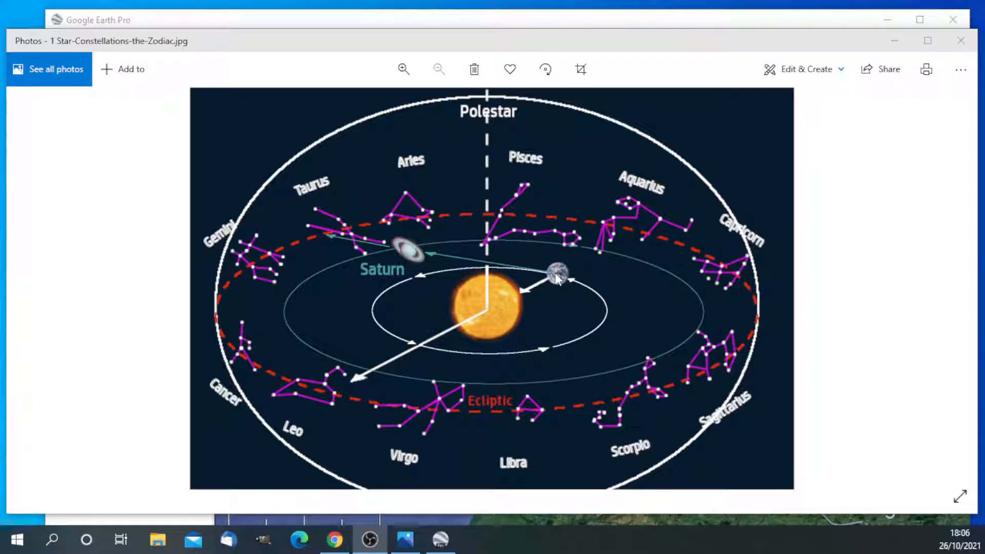
mouse_move(283, 368)
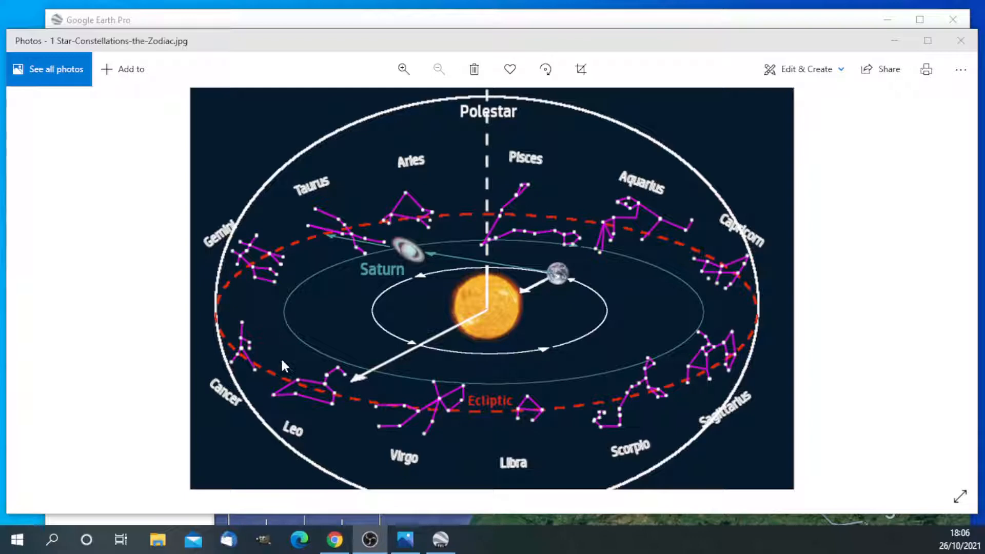
mouse_move(557, 213)
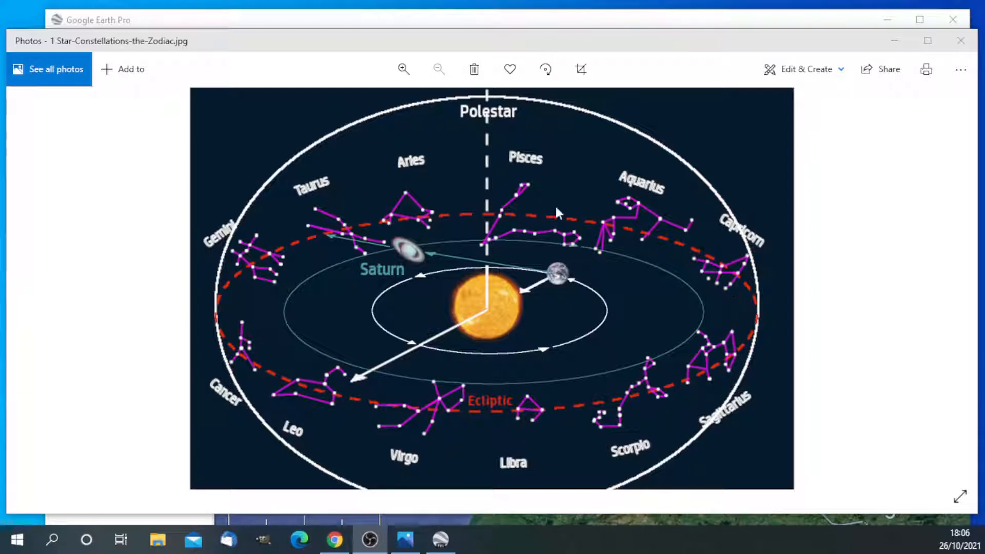
mouse_move(260, 373)
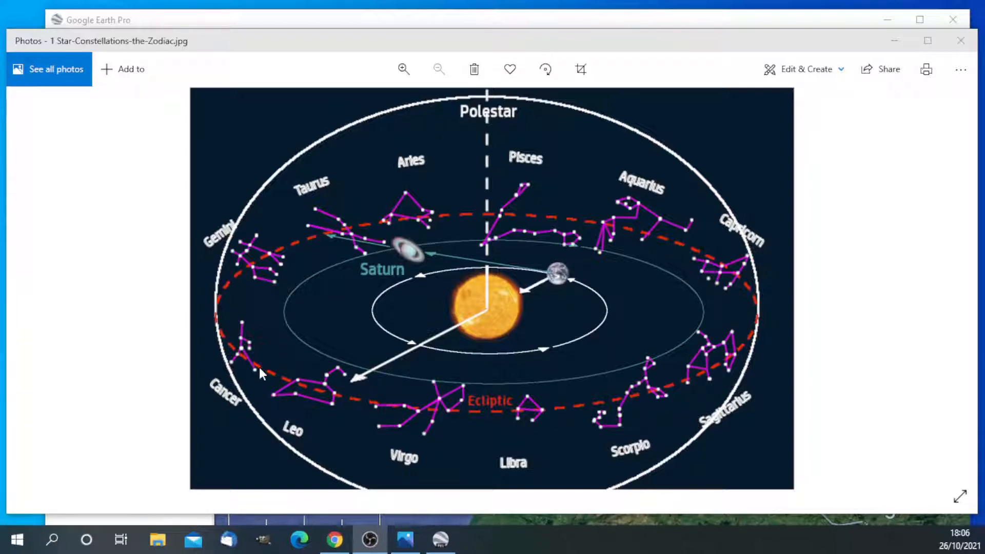
mouse_move(456, 407)
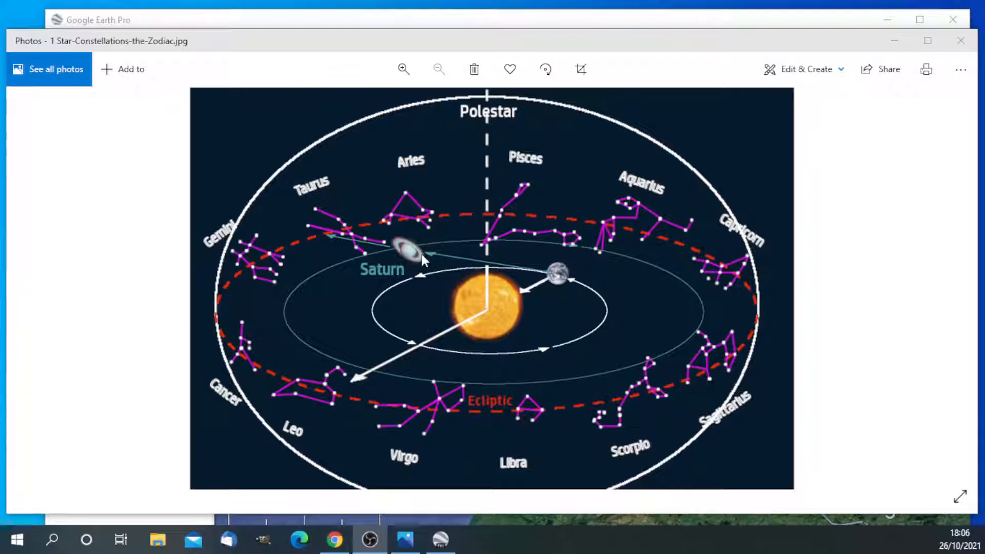
mouse_move(651, 327)
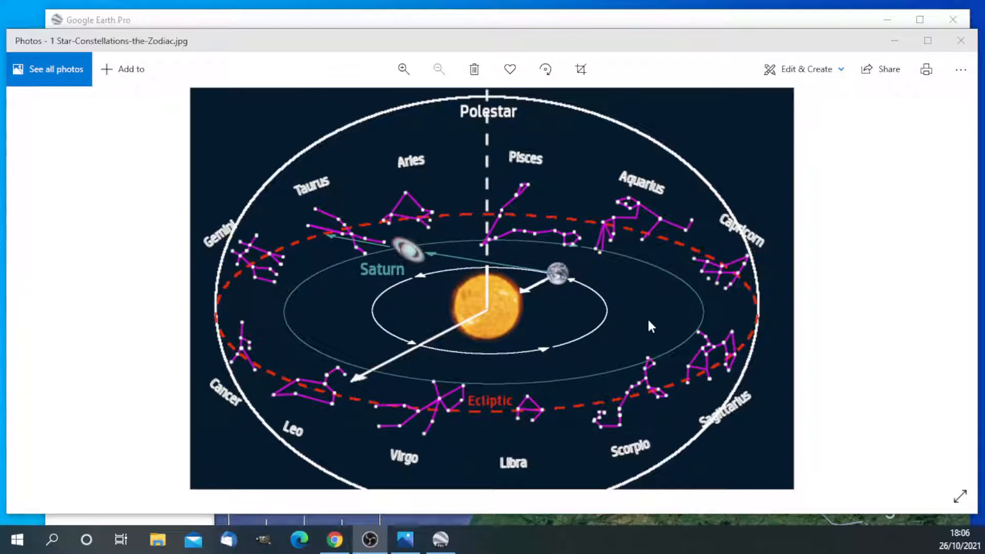
mouse_move(497, 308)
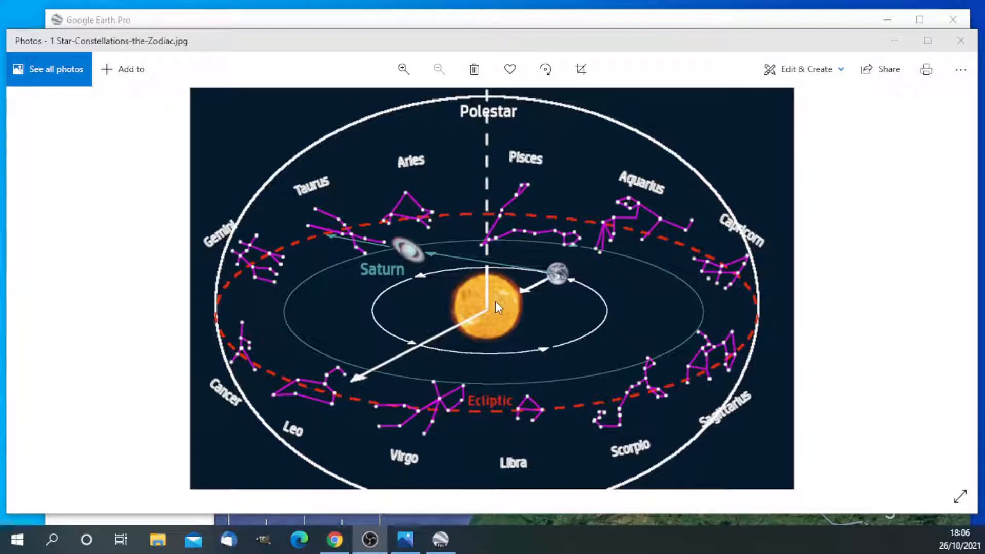
mouse_move(435, 270)
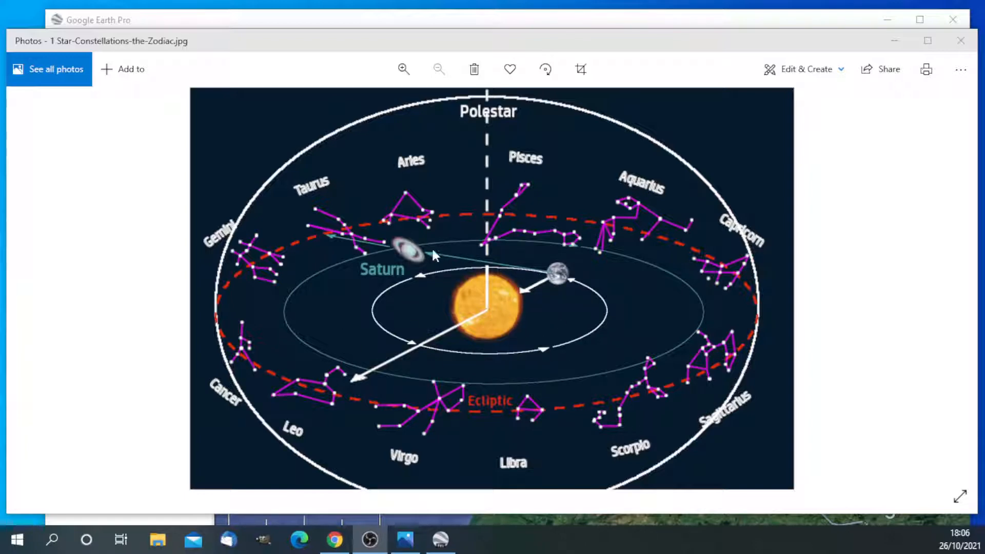
mouse_move(556, 278)
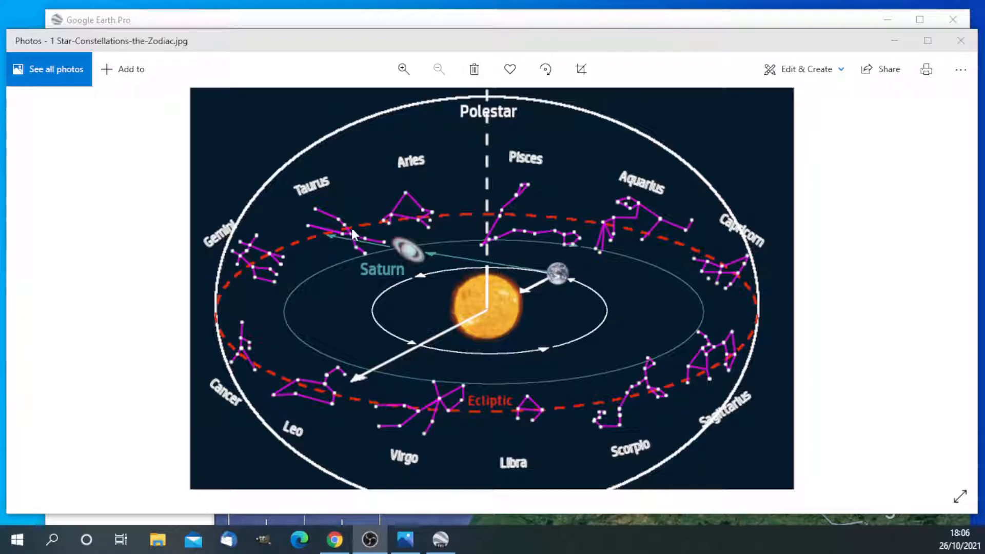
mouse_move(413, 413)
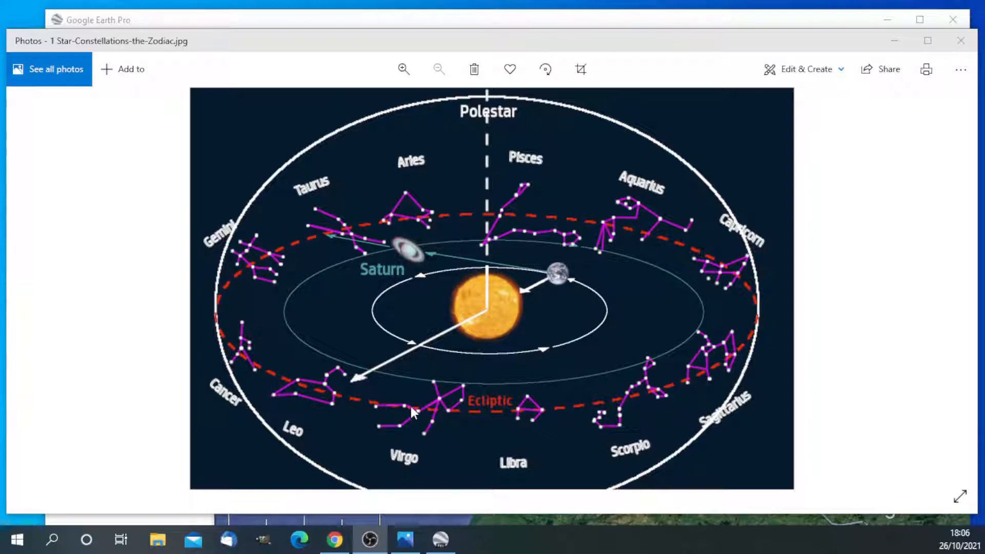
mouse_move(562, 215)
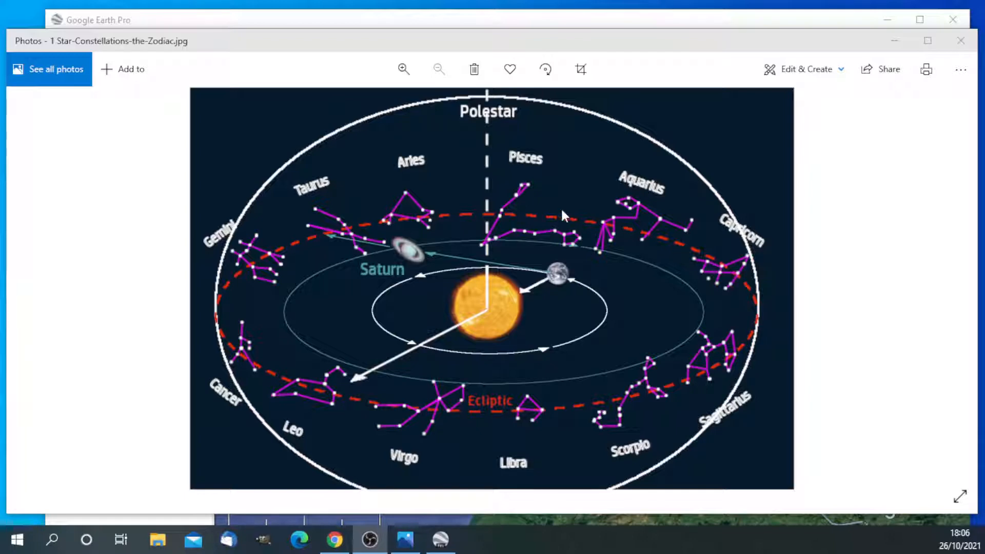
mouse_move(252, 258)
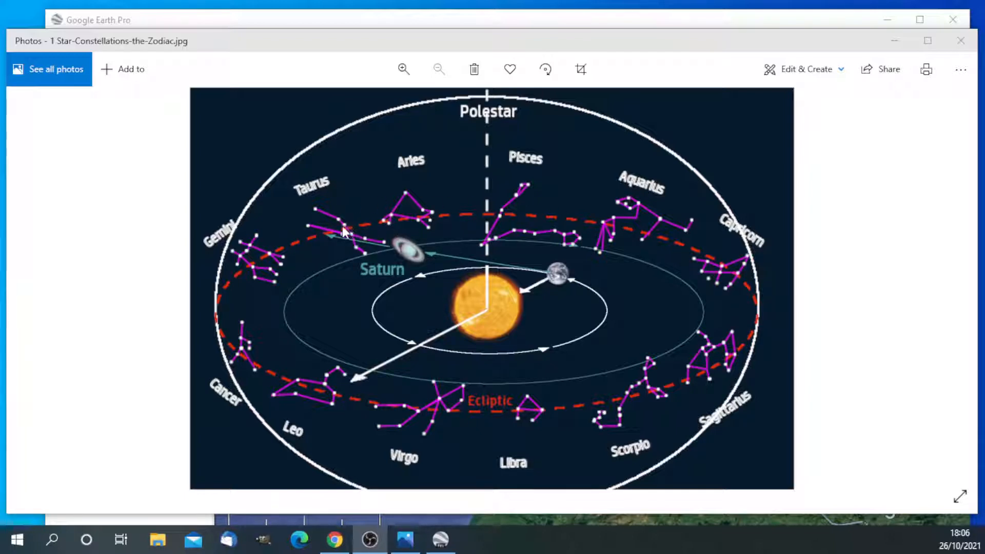
mouse_move(436, 373)
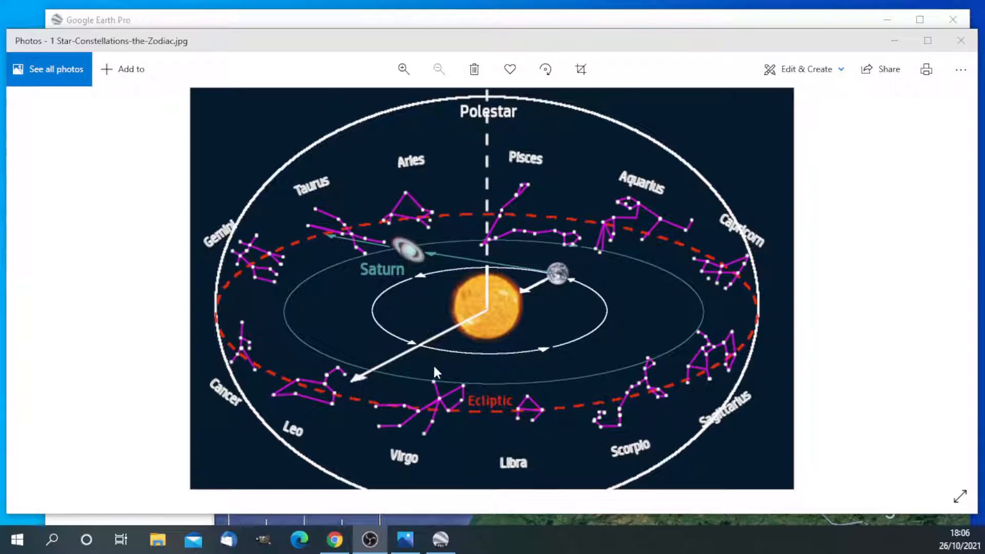
mouse_move(565, 283)
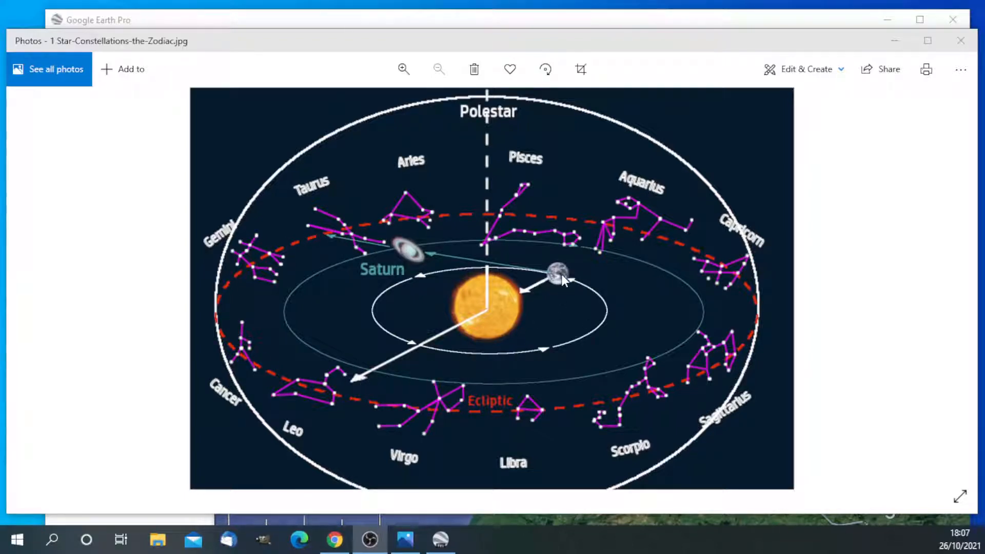
mouse_move(558, 283)
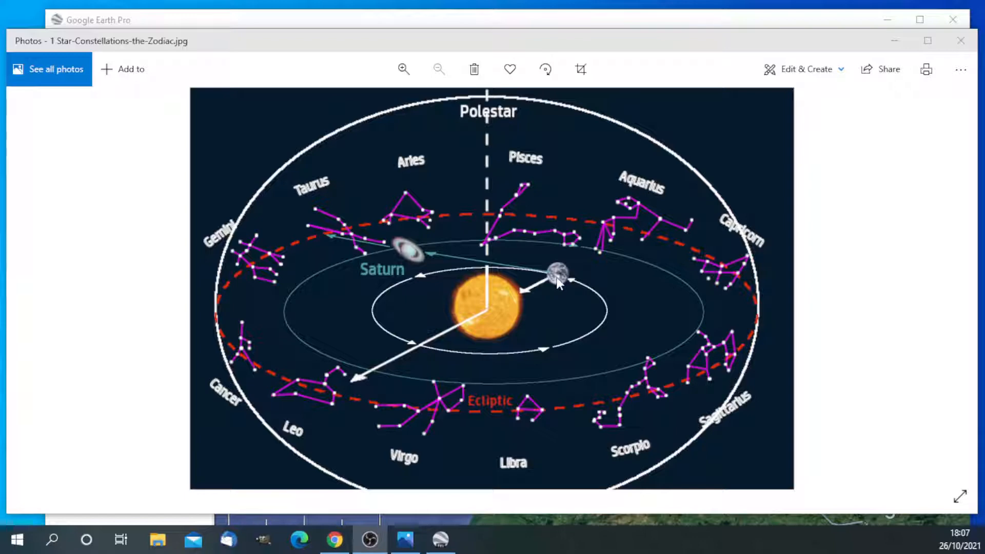
mouse_move(419, 259)
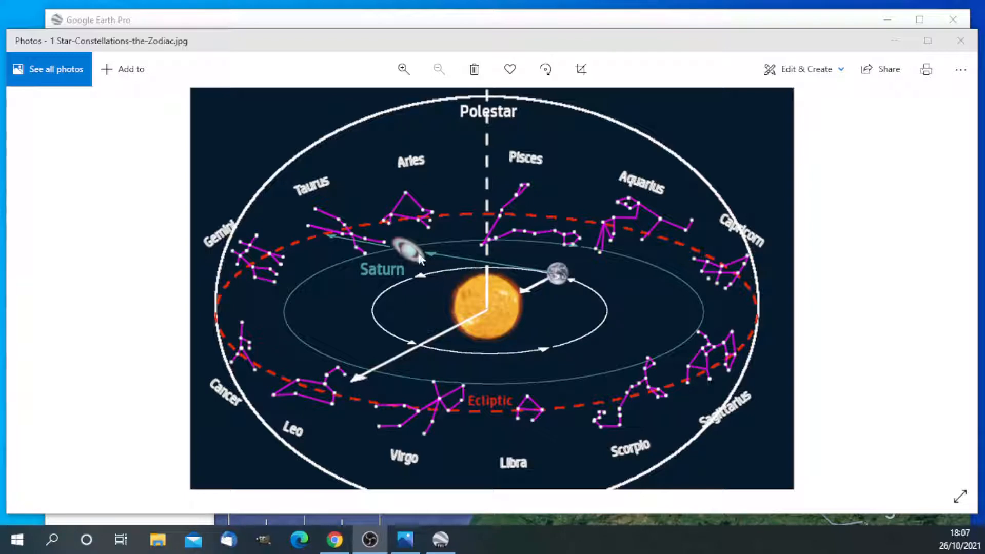
mouse_move(485, 310)
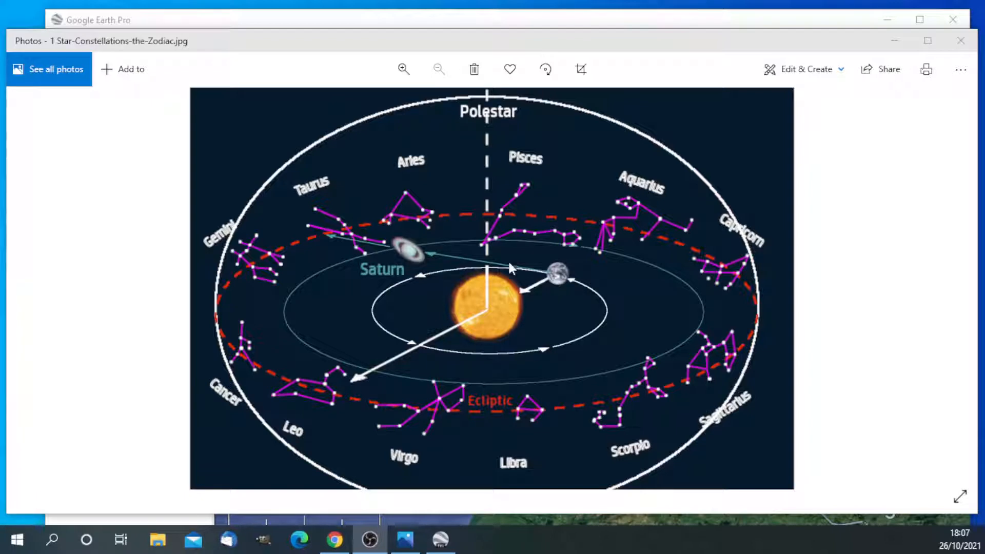
mouse_move(540, 297)
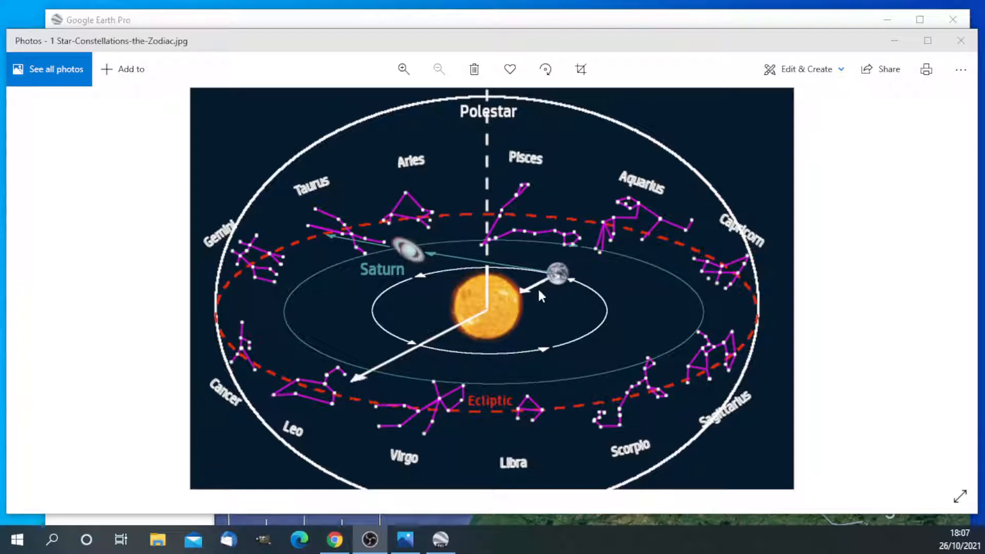
mouse_move(438, 284)
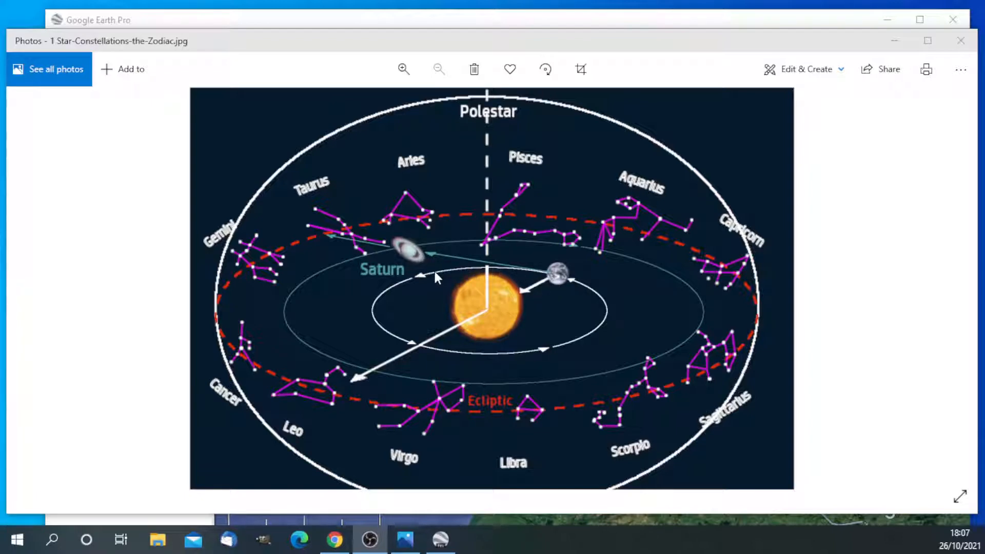
mouse_move(295, 254)
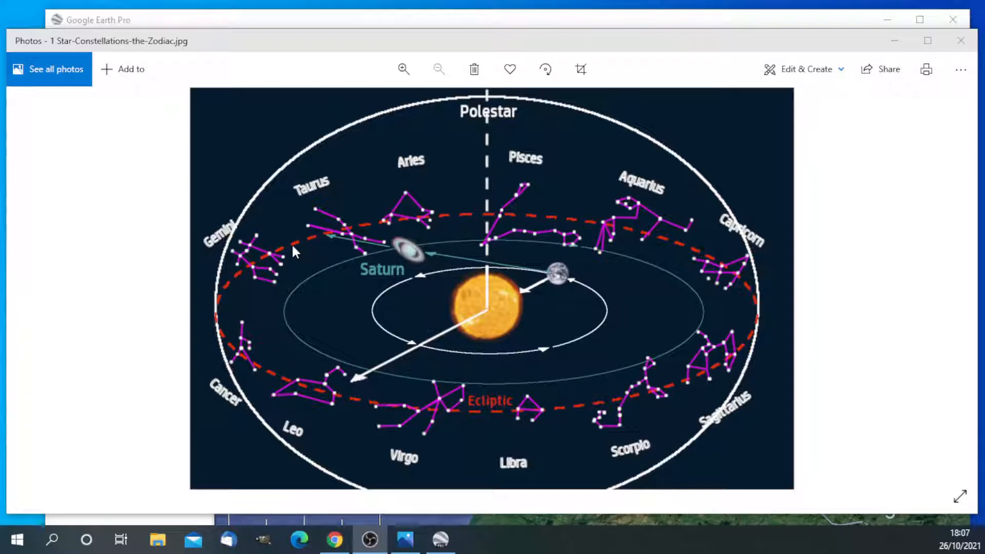
mouse_move(284, 259)
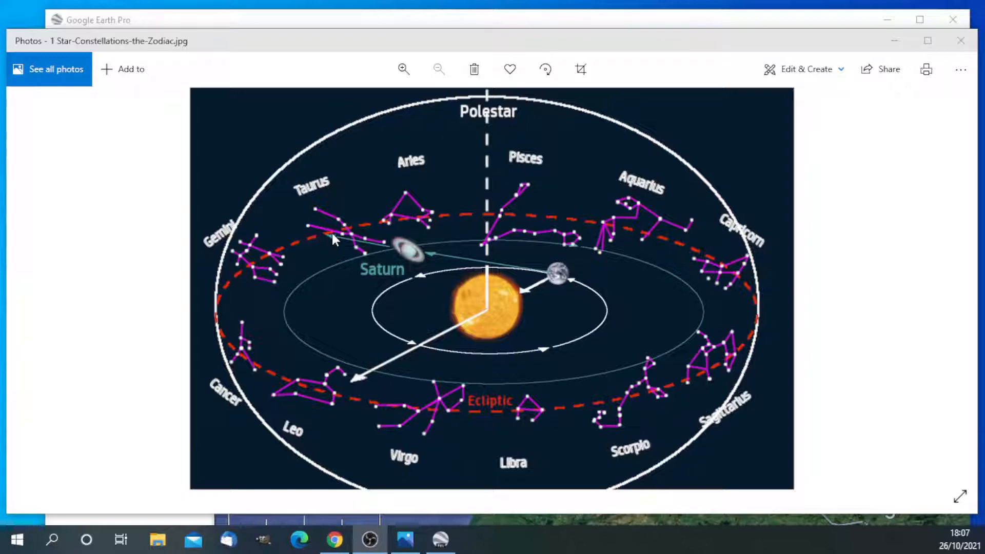
mouse_move(363, 235)
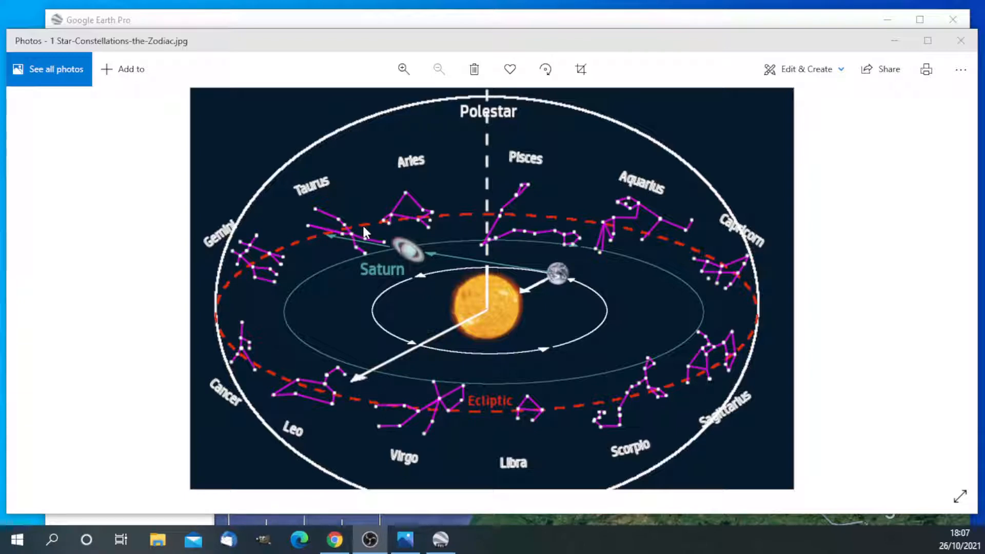
mouse_move(415, 292)
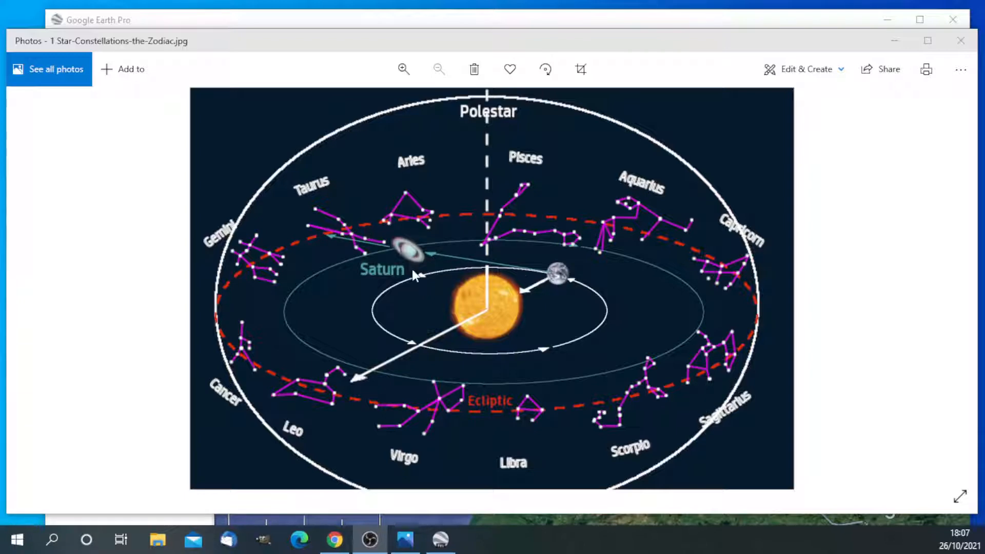
mouse_move(389, 246)
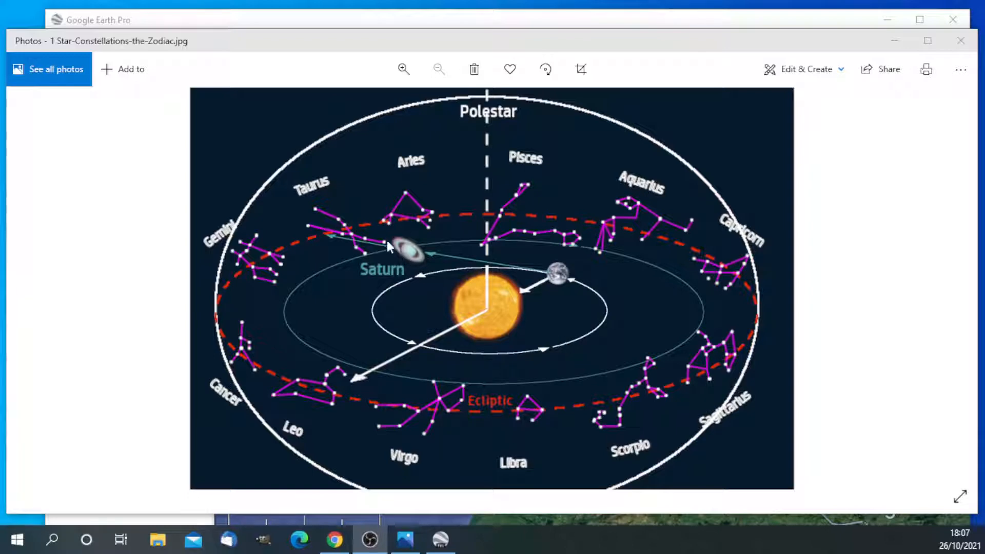
mouse_move(476, 275)
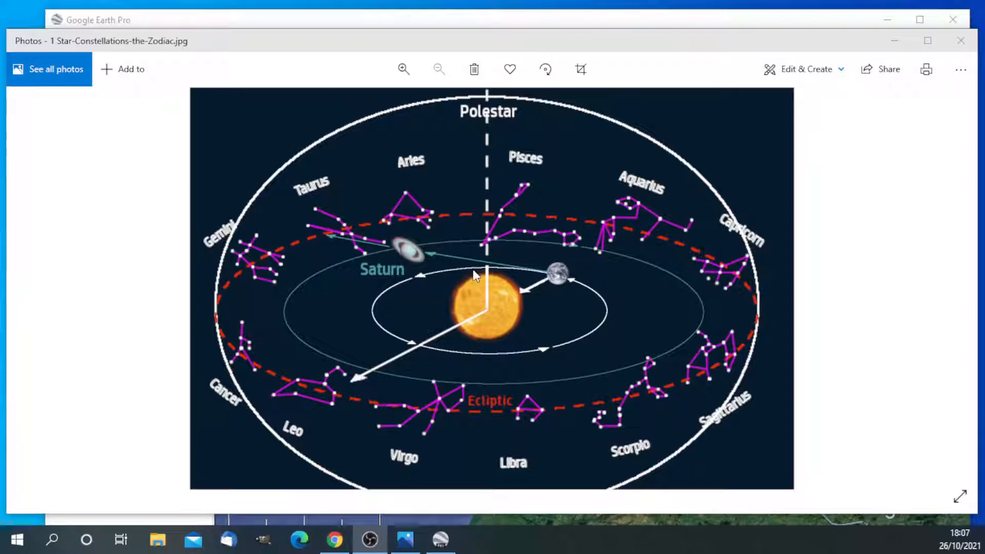
mouse_move(720, 237)
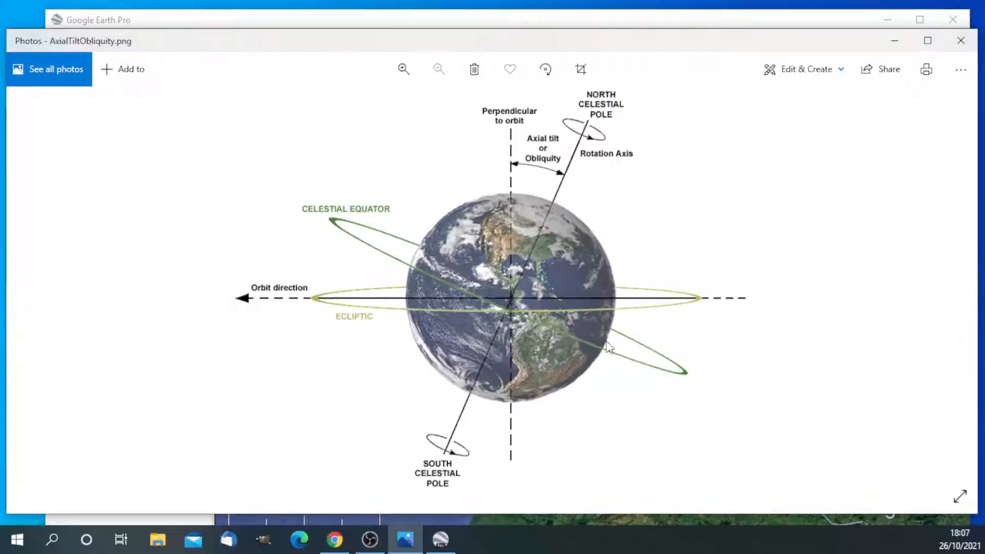
mouse_move(599, 230)
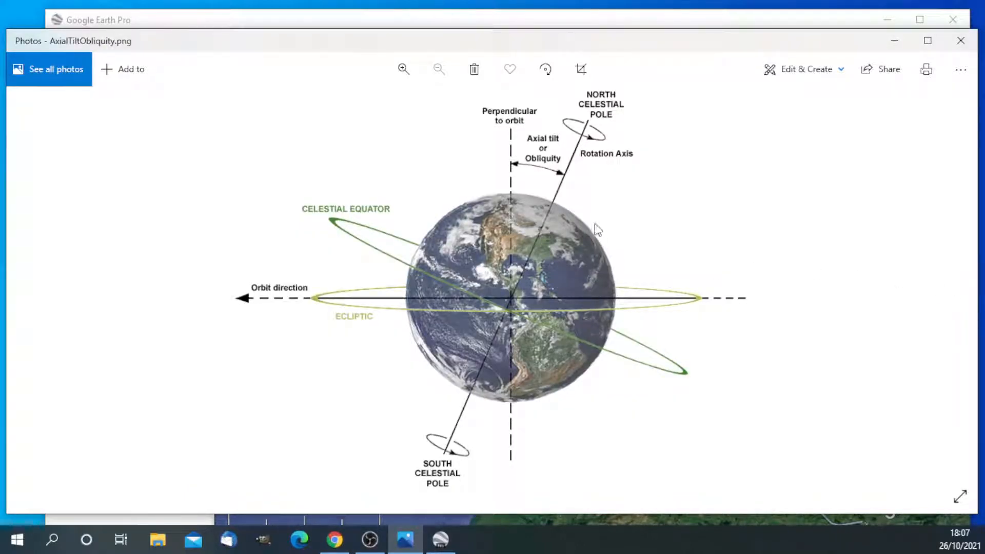
mouse_move(530, 168)
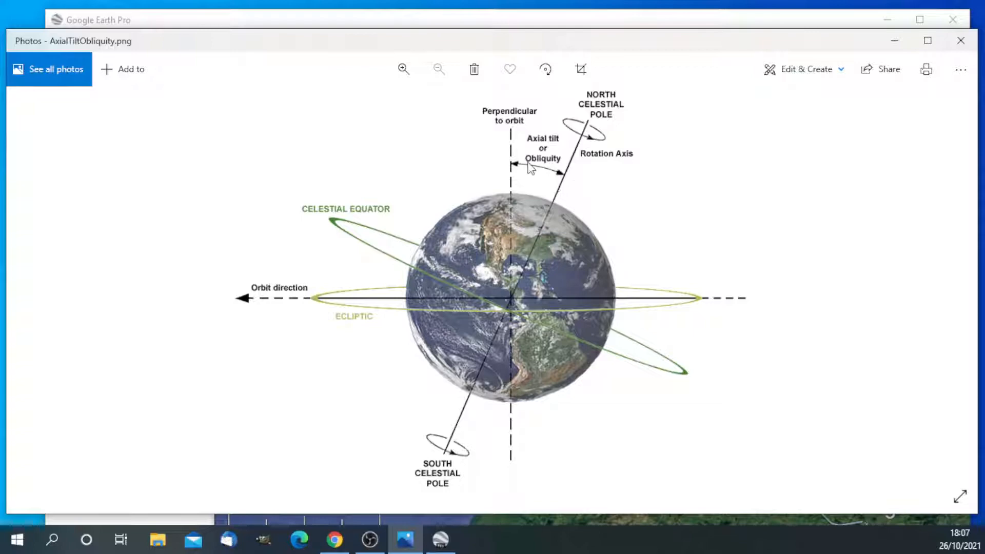
mouse_move(570, 206)
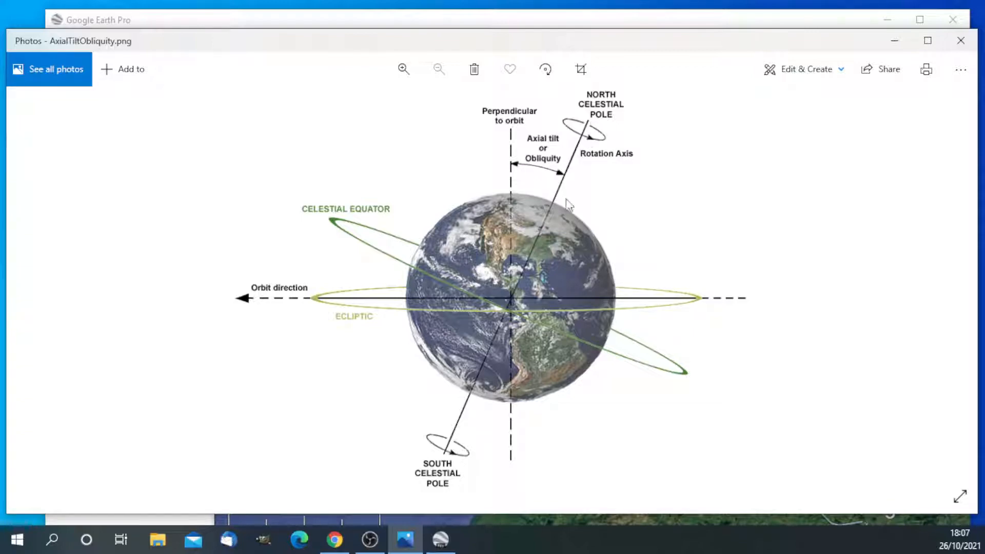
mouse_move(253, 310)
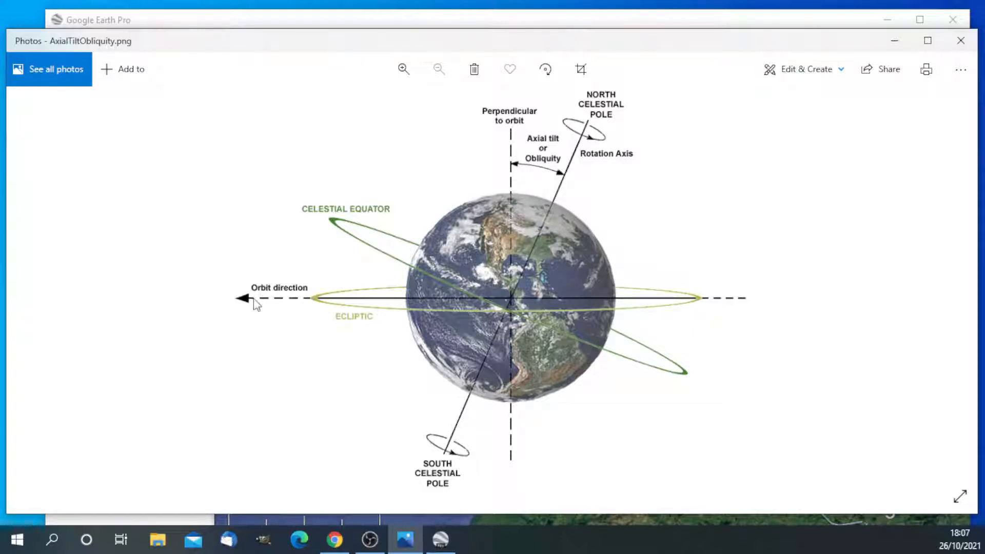
mouse_move(575, 151)
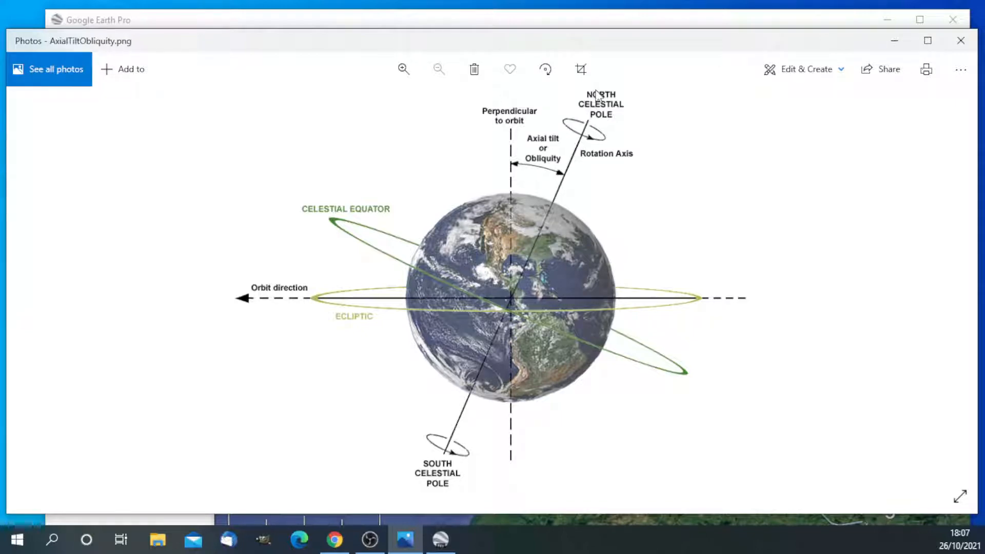
mouse_move(609, 143)
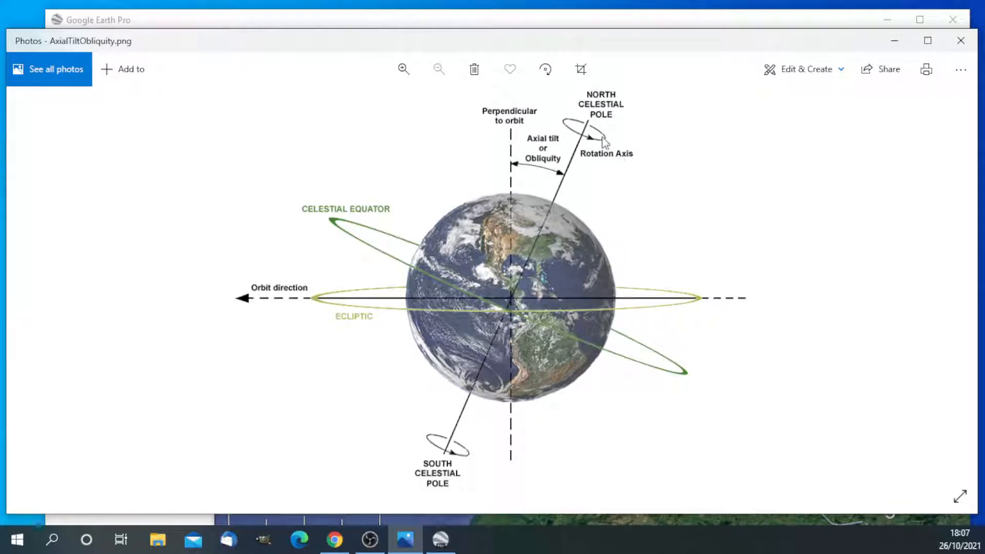
mouse_move(808, 408)
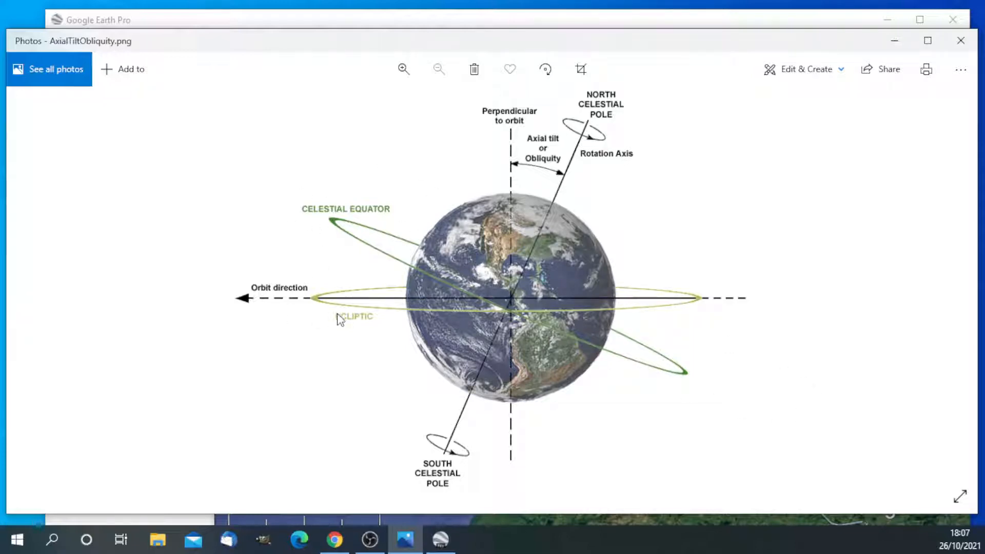
mouse_move(254, 302)
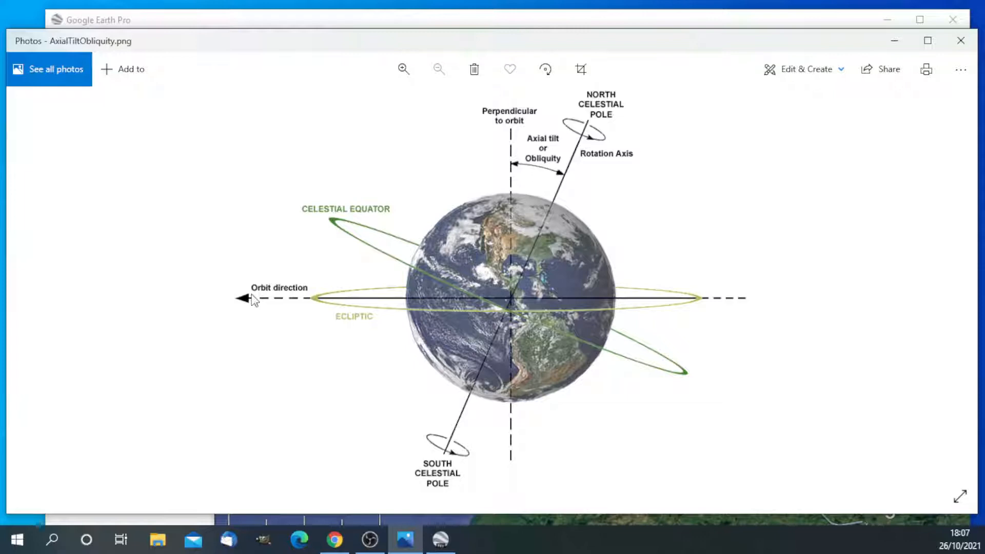
mouse_move(631, 303)
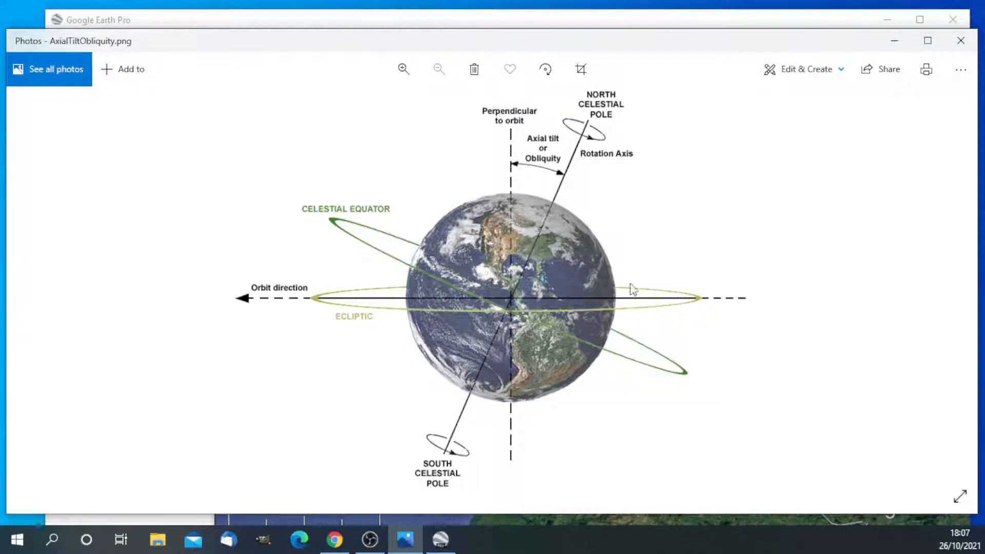
mouse_move(290, 296)
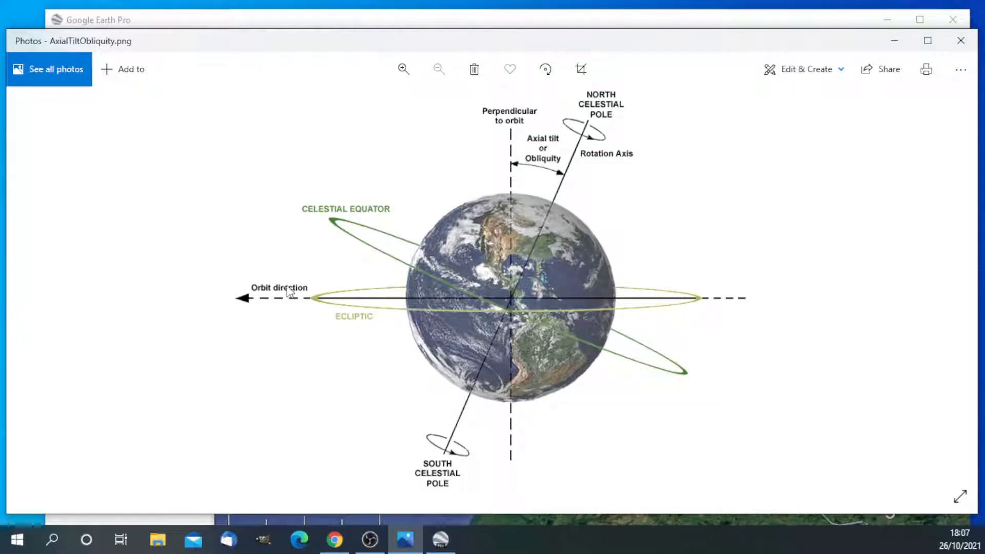
mouse_move(551, 206)
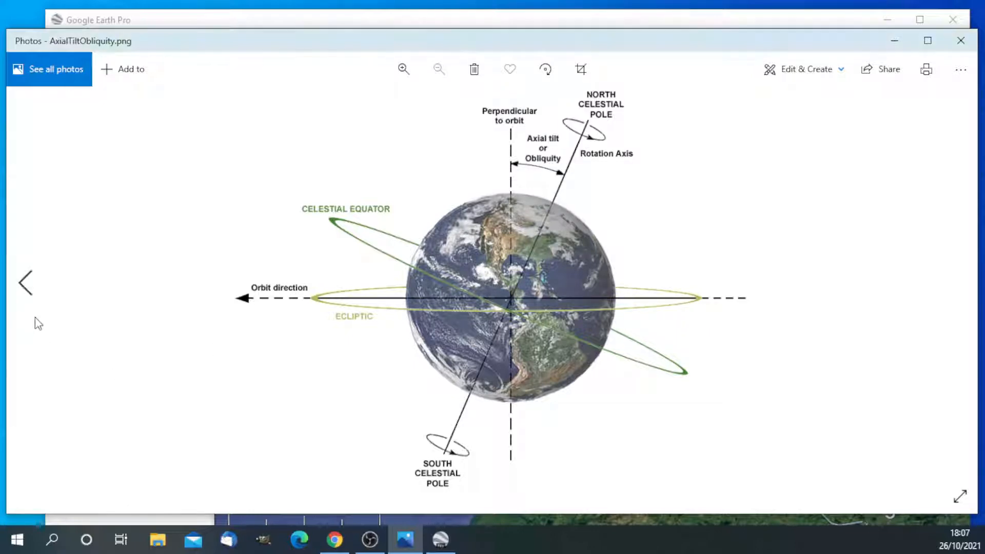
mouse_move(25, 287)
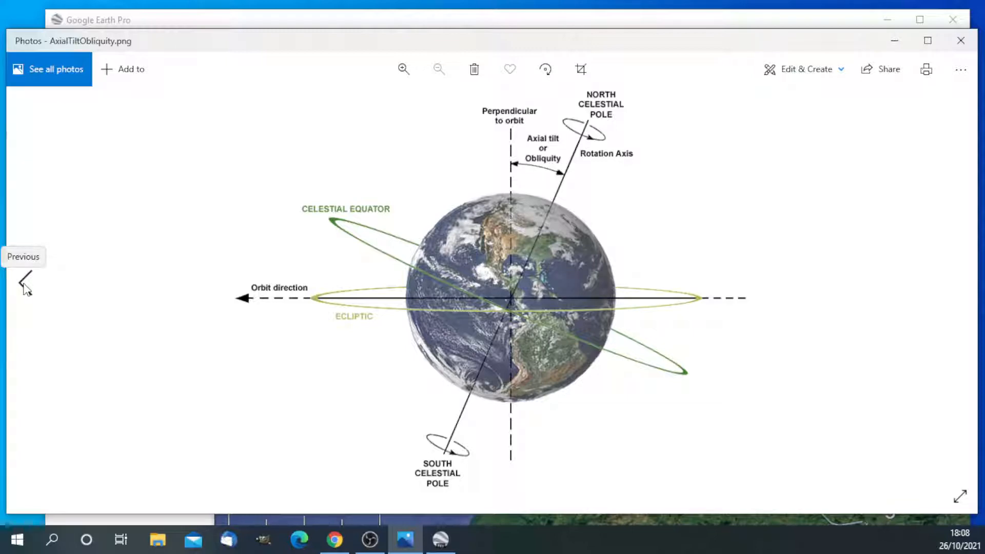
left_click(20, 285)
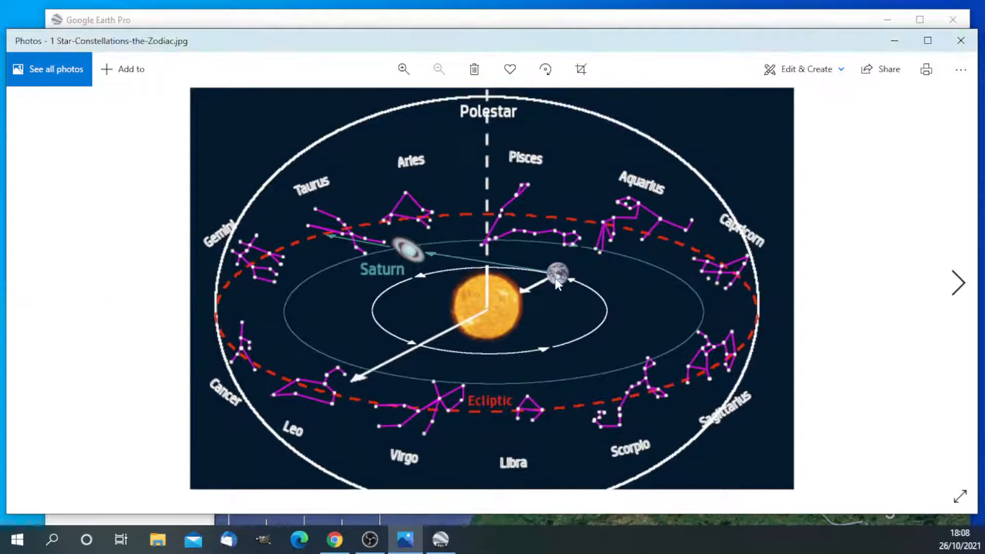
mouse_move(555, 309)
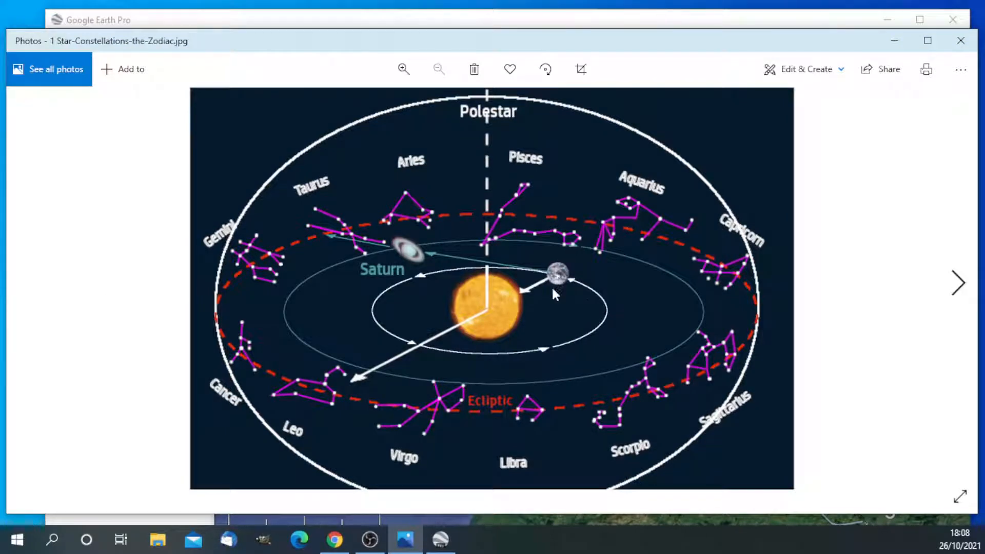
mouse_move(558, 285)
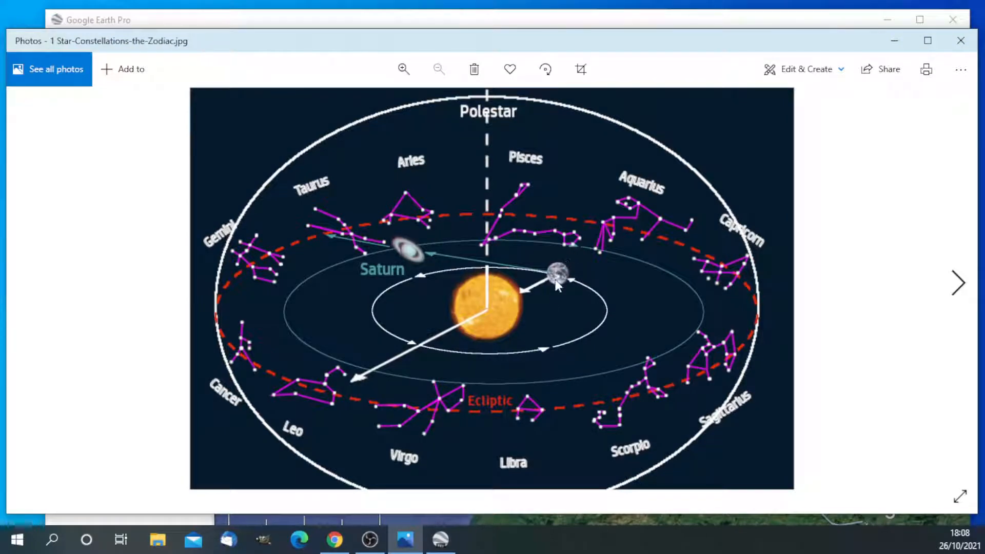
mouse_move(563, 274)
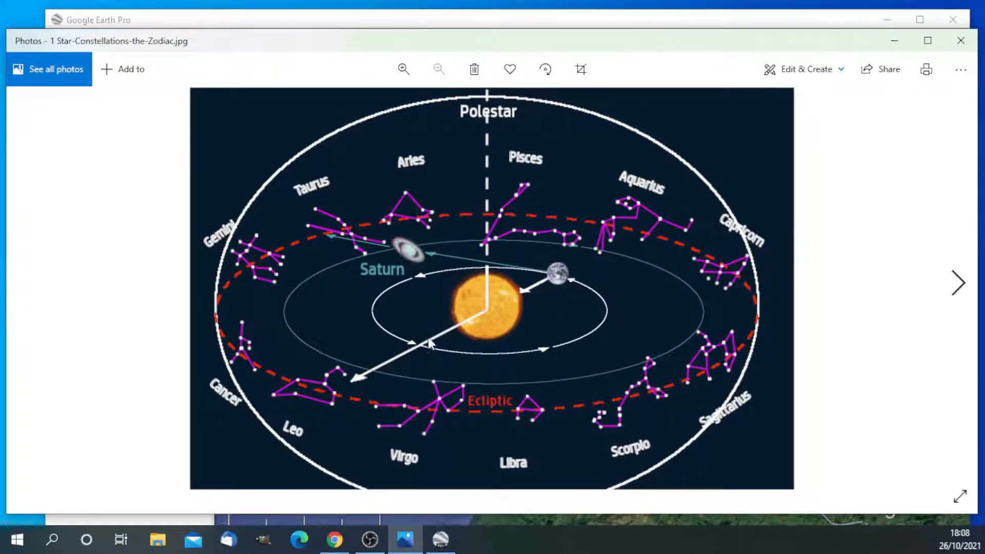
mouse_move(458, 330)
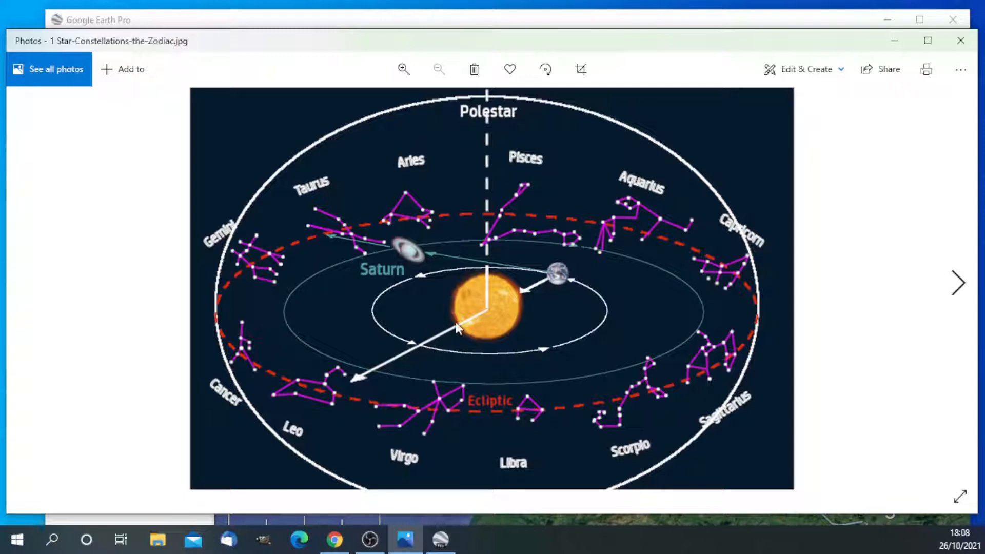
mouse_move(903, 287)
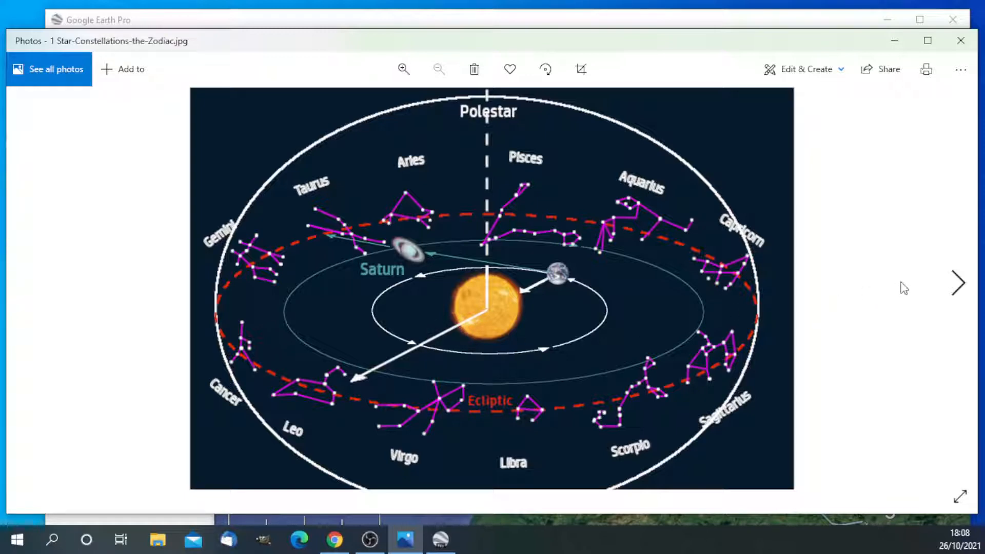
Step: Advance to the right ascension and declination constellation chart
left_click(956, 284)
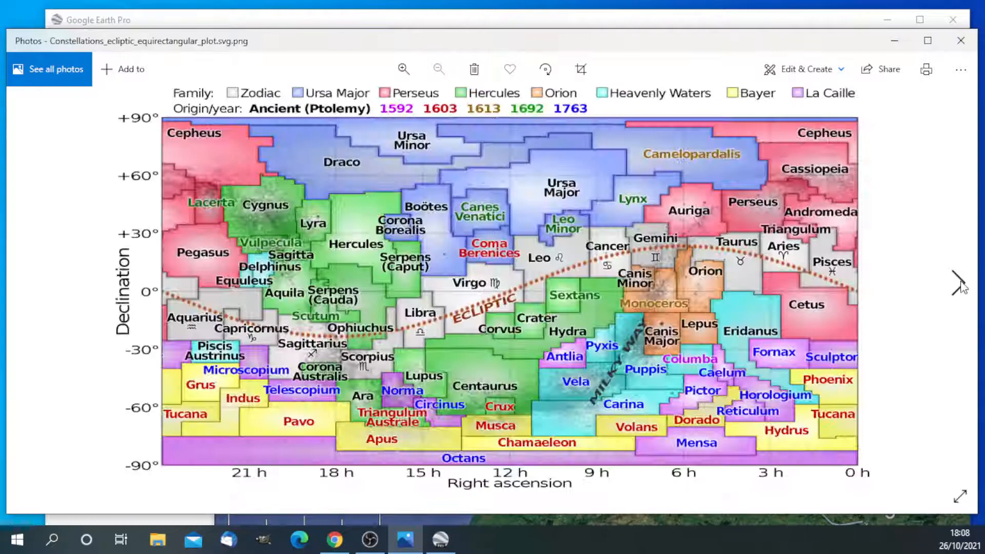
mouse_move(152, 377)
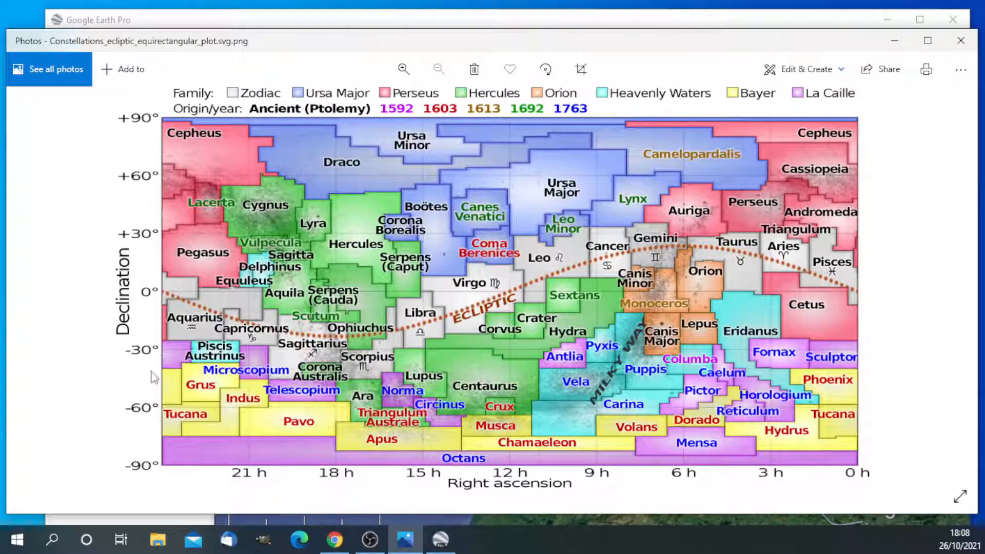
mouse_move(405, 269)
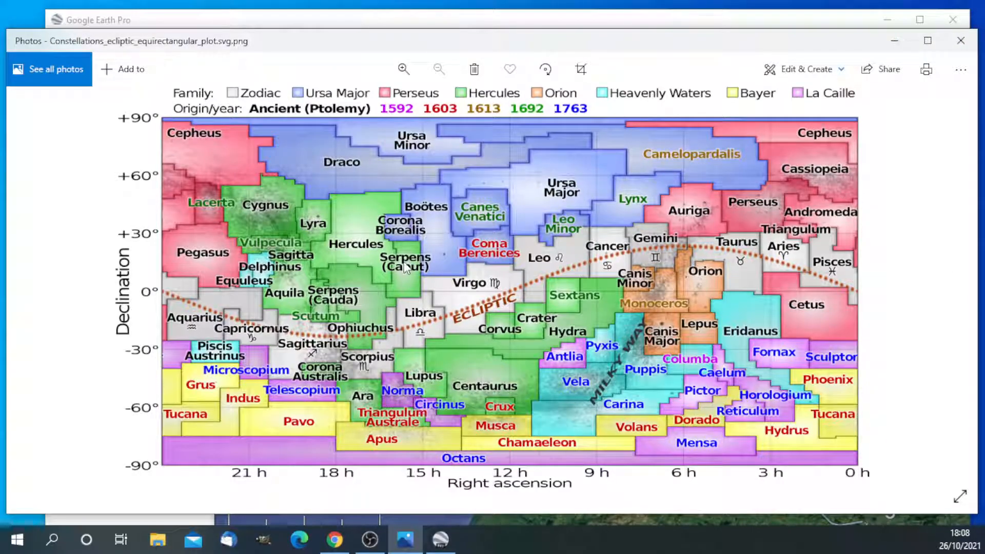
mouse_move(91, 299)
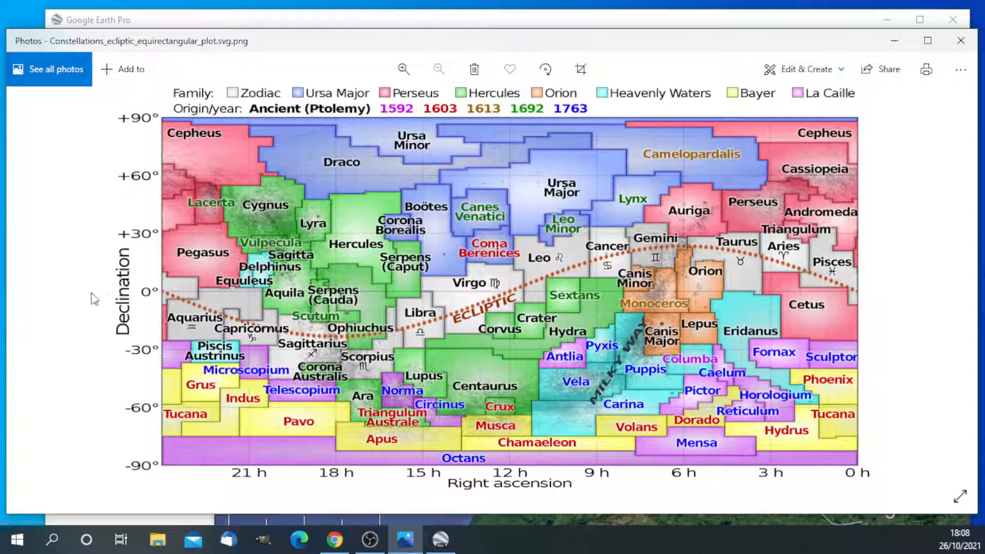
mouse_move(744, 298)
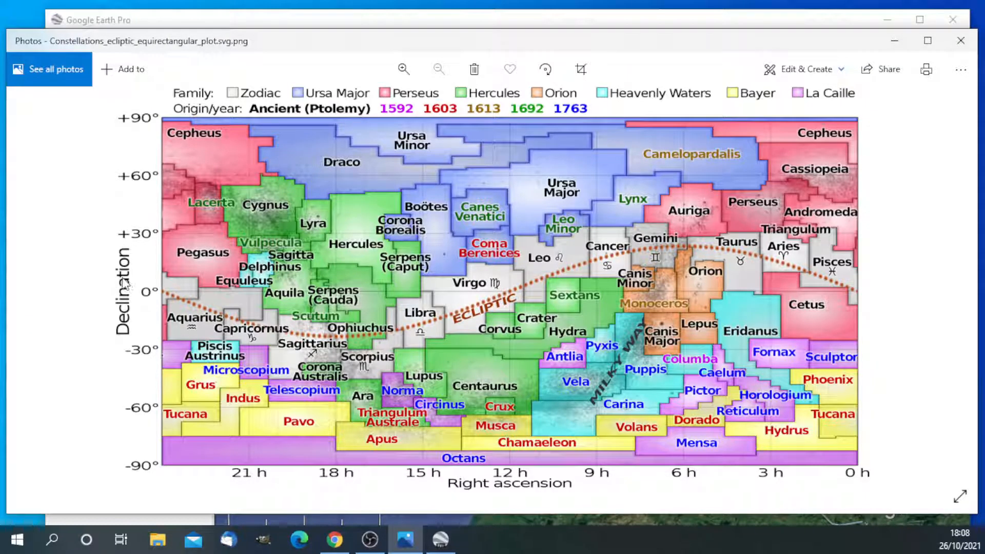
mouse_move(497, 311)
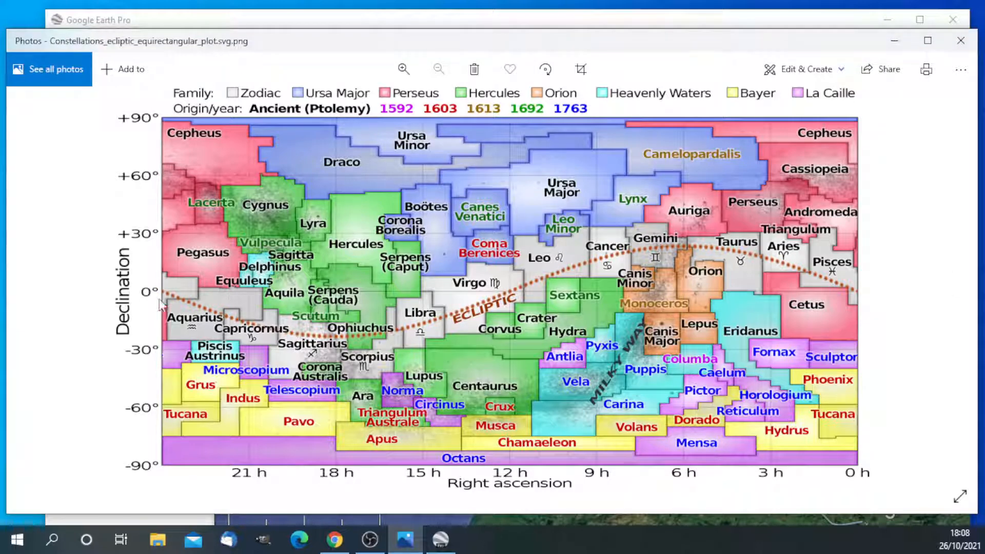
mouse_move(493, 307)
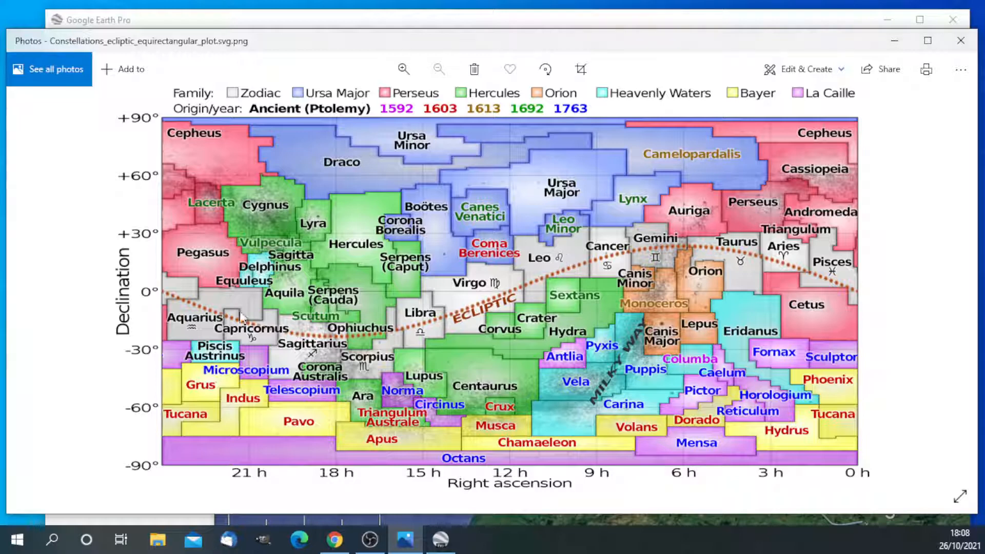
mouse_move(184, 304)
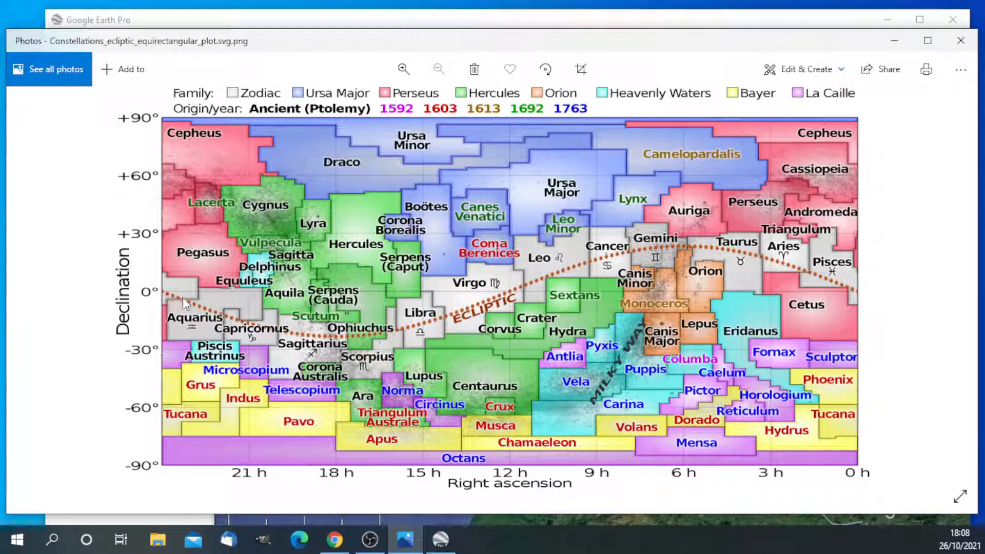
mouse_move(172, 299)
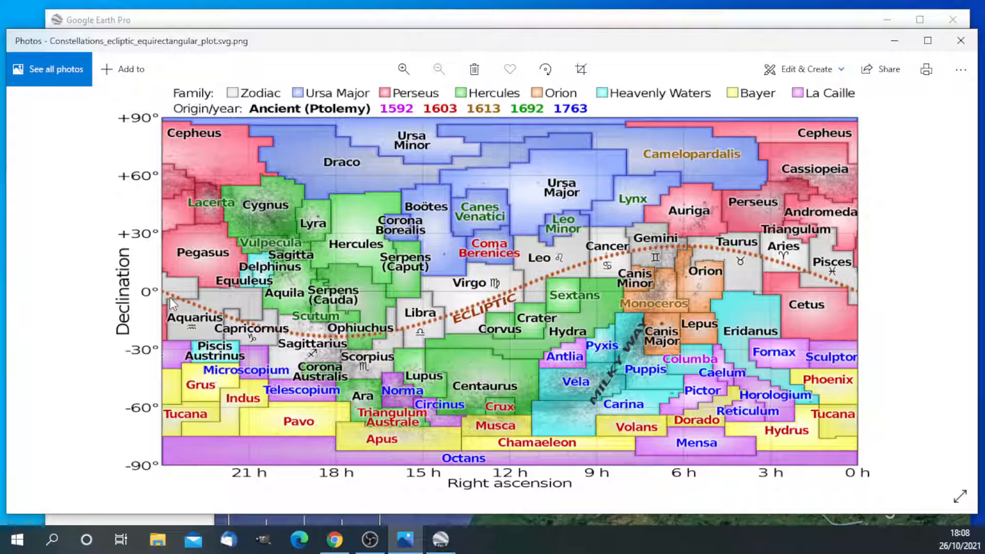
mouse_move(174, 306)
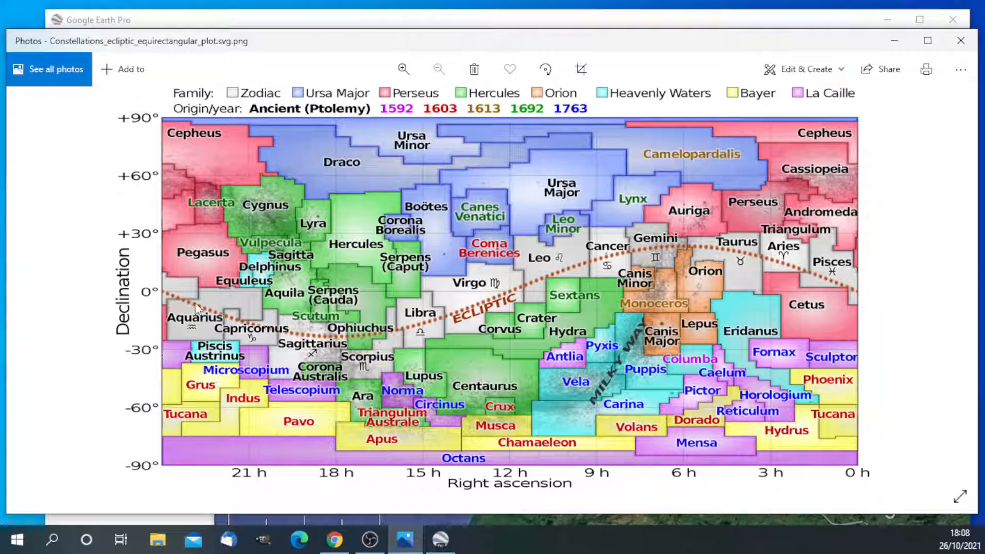
mouse_move(200, 315)
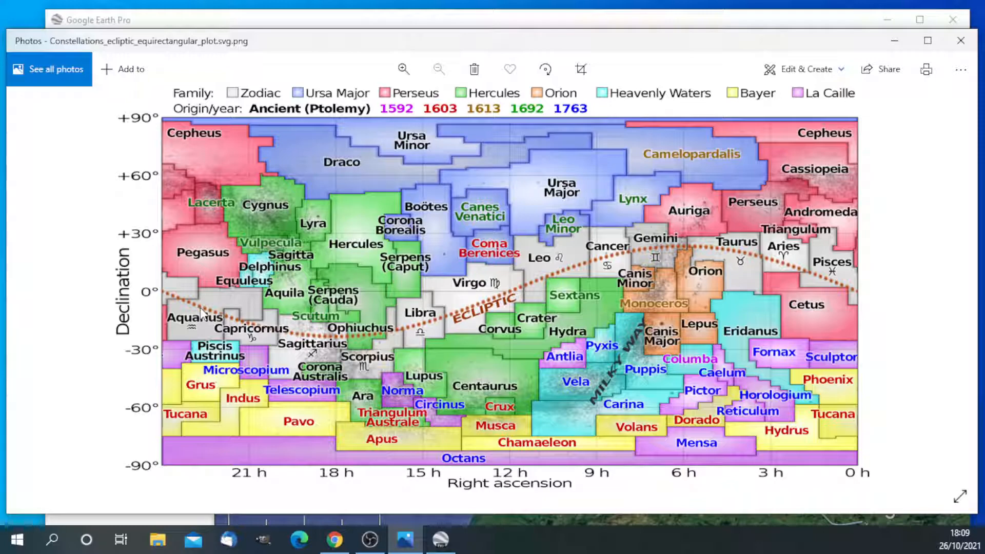
Step: Open starmaps2.GE.jpg, enlarge it to read labels, then zoom back to fit
left_click(955, 283)
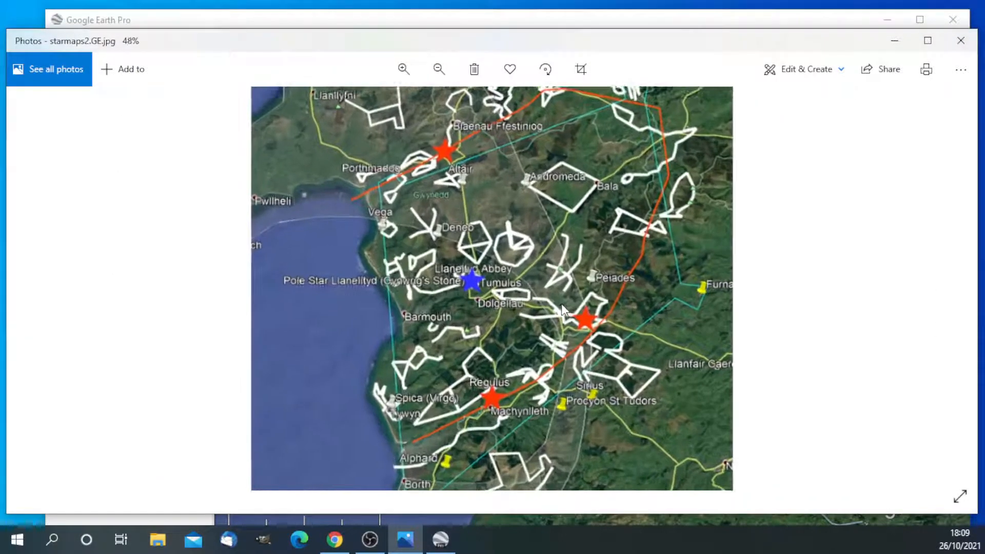
left_click(404, 68)
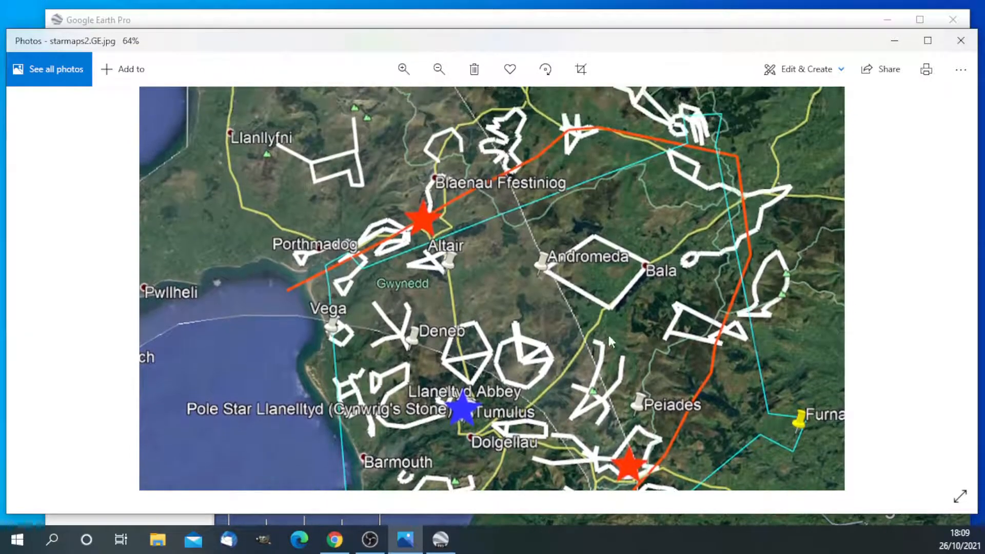
mouse_move(710, 194)
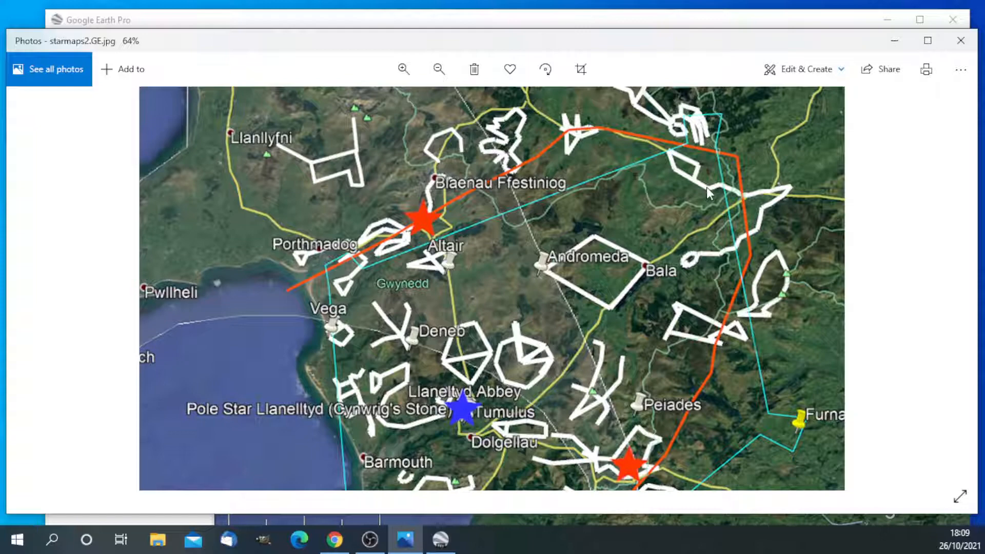
left_click(440, 69)
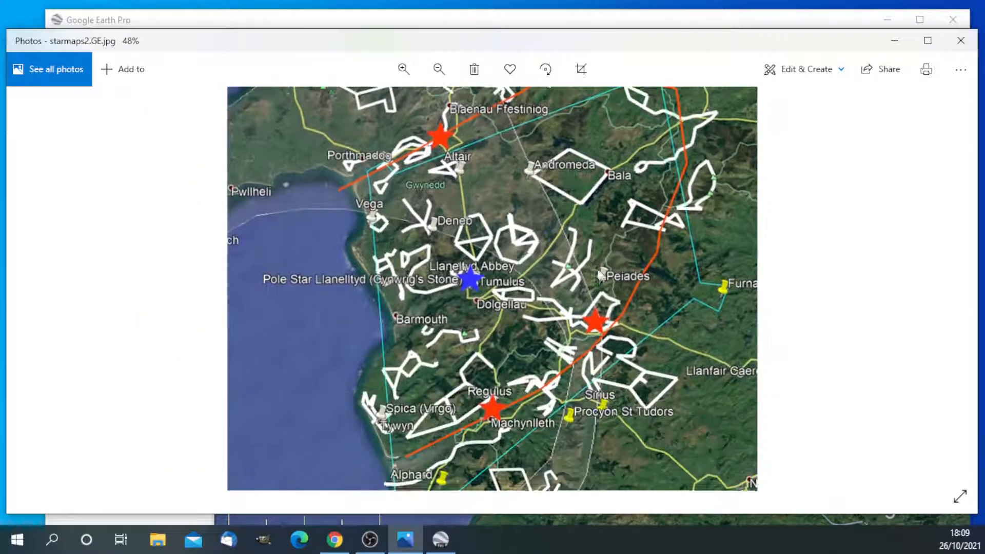
left_click(439, 68)
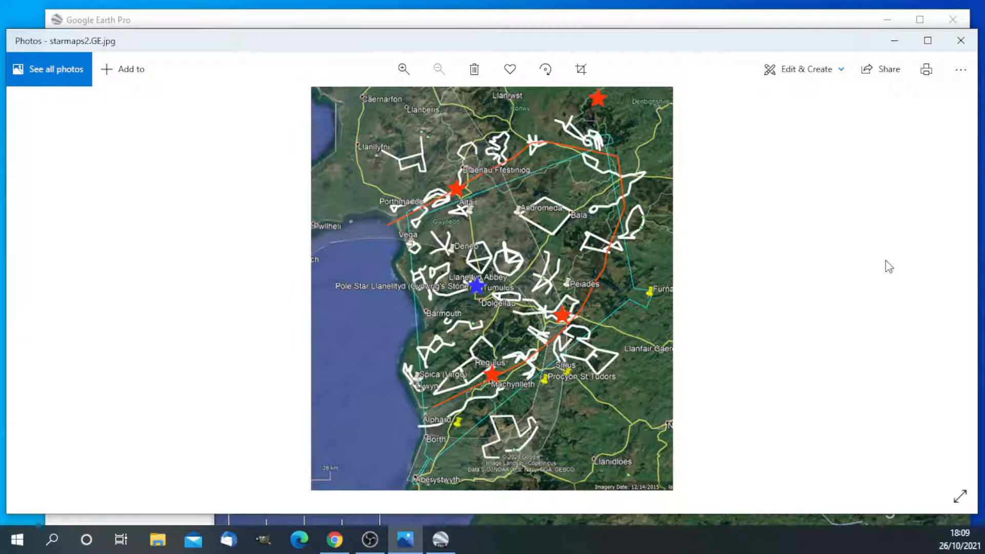
mouse_move(965, 286)
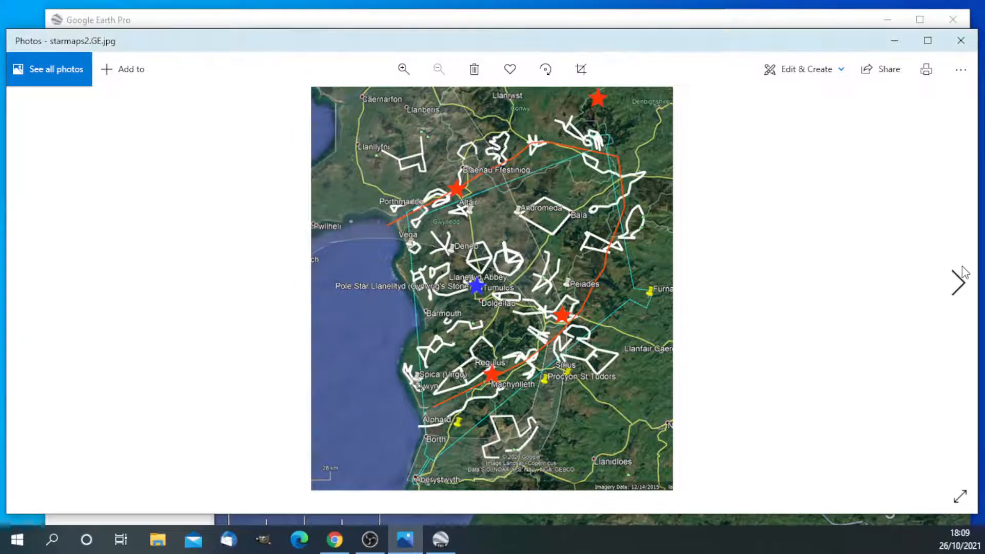
Step: Advance to the 'YT. header.what is the ecliptic.jpg' title image
left_click(955, 286)
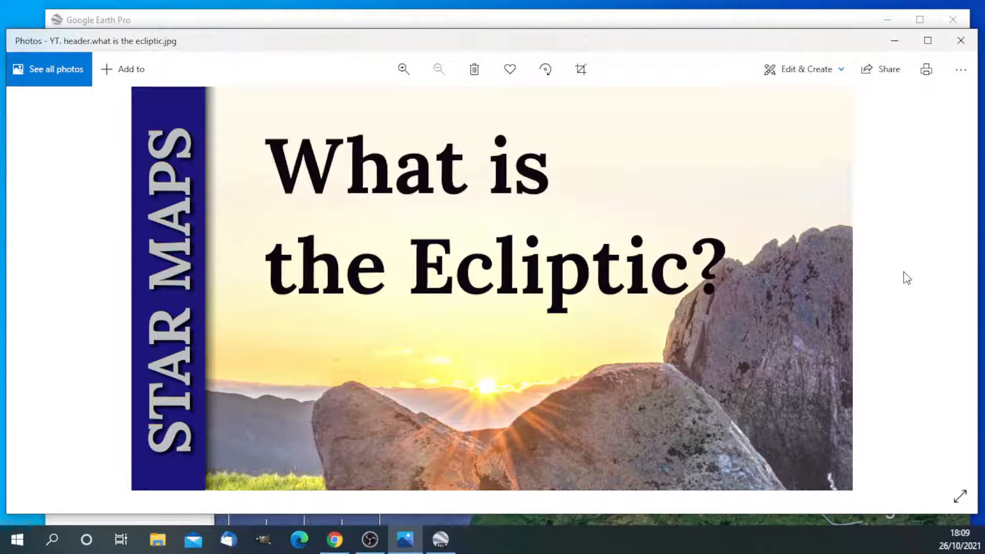
mouse_move(407, 376)
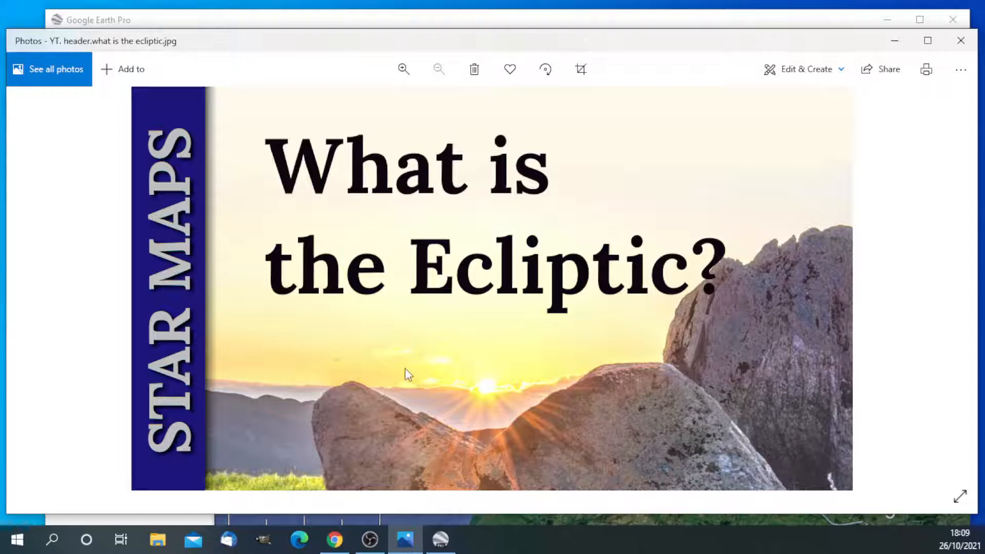
mouse_move(576, 359)
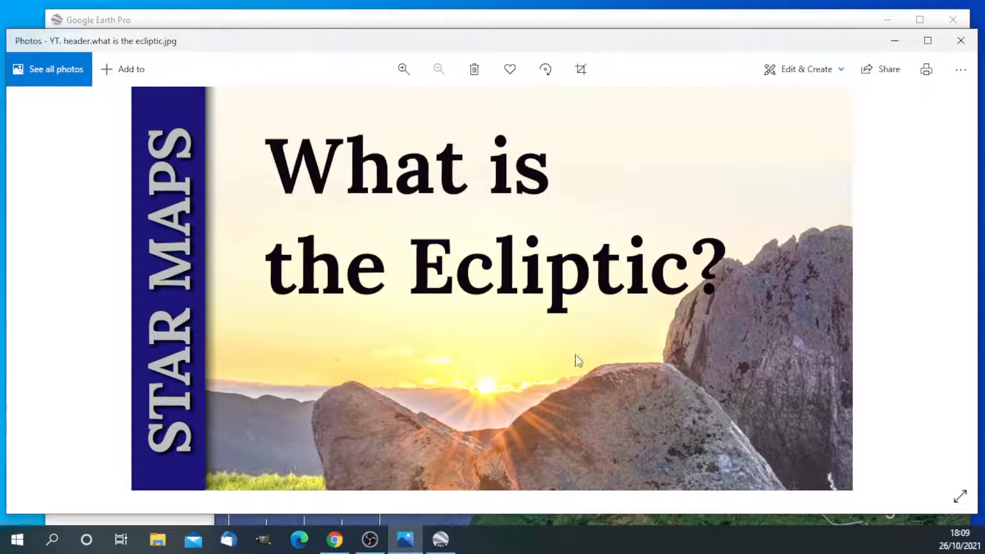
mouse_move(657, 381)
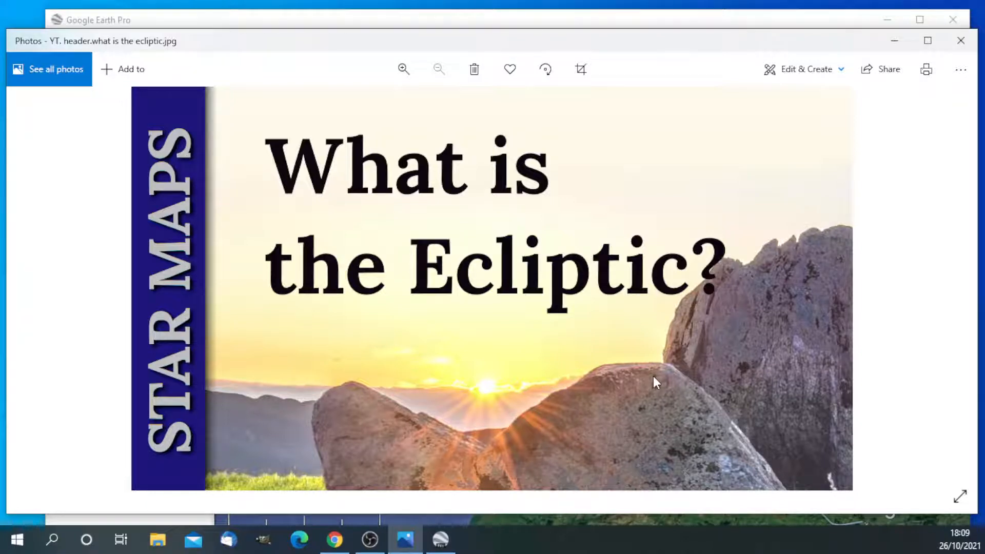
mouse_move(484, 395)
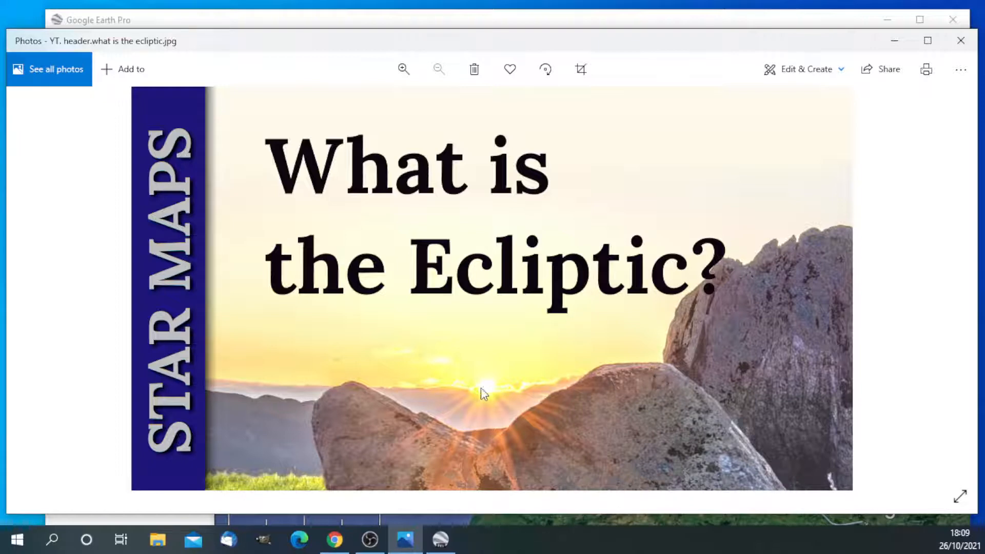
mouse_move(484, 435)
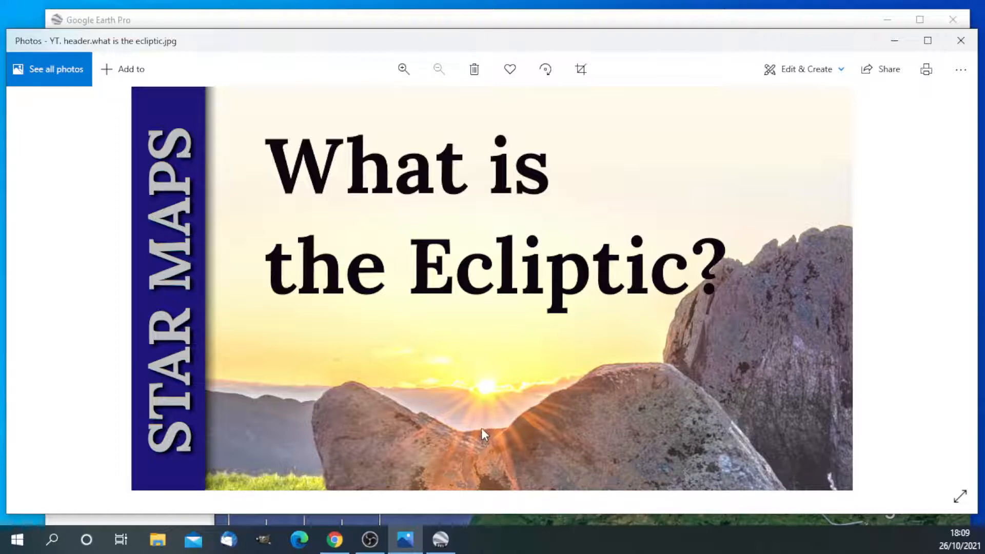
mouse_move(445, 424)
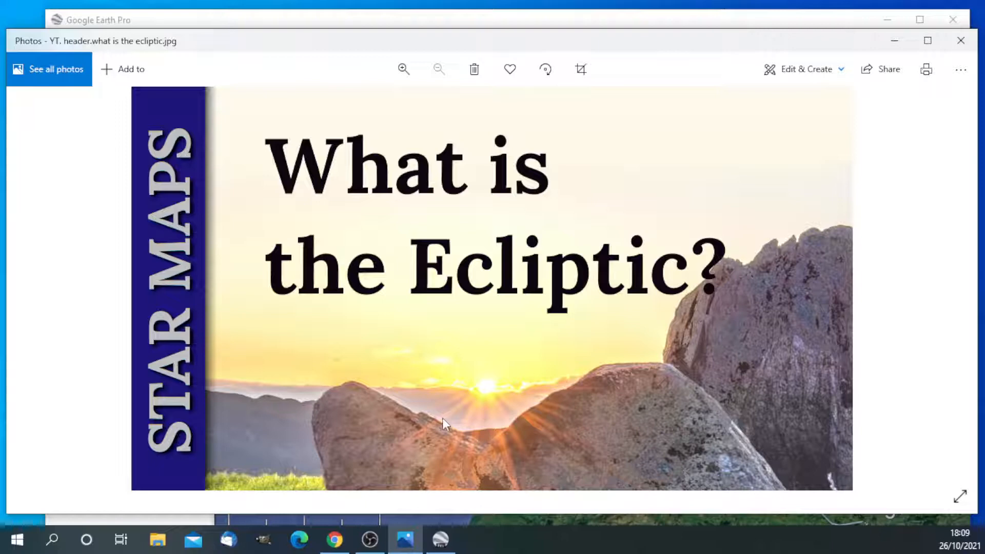
mouse_move(482, 450)
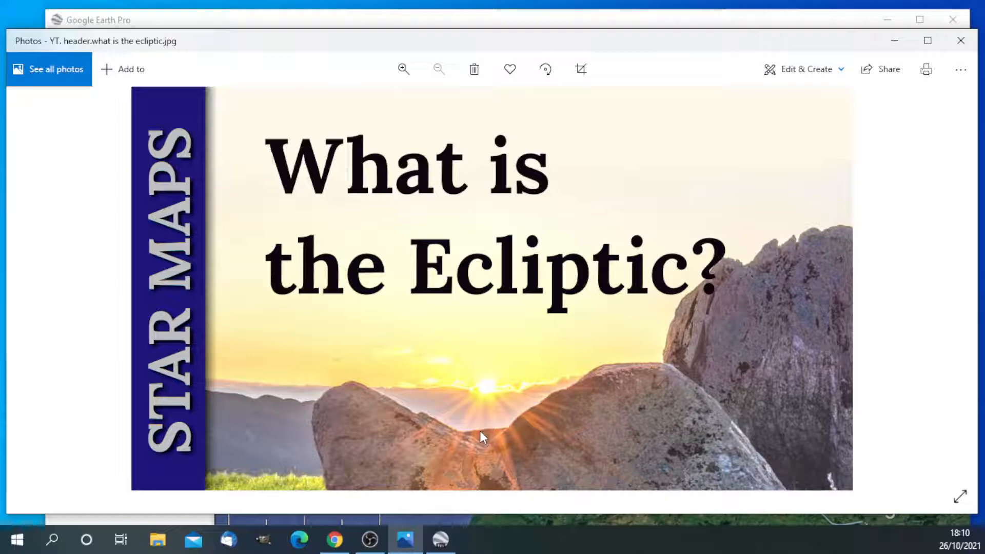
mouse_move(483, 435)
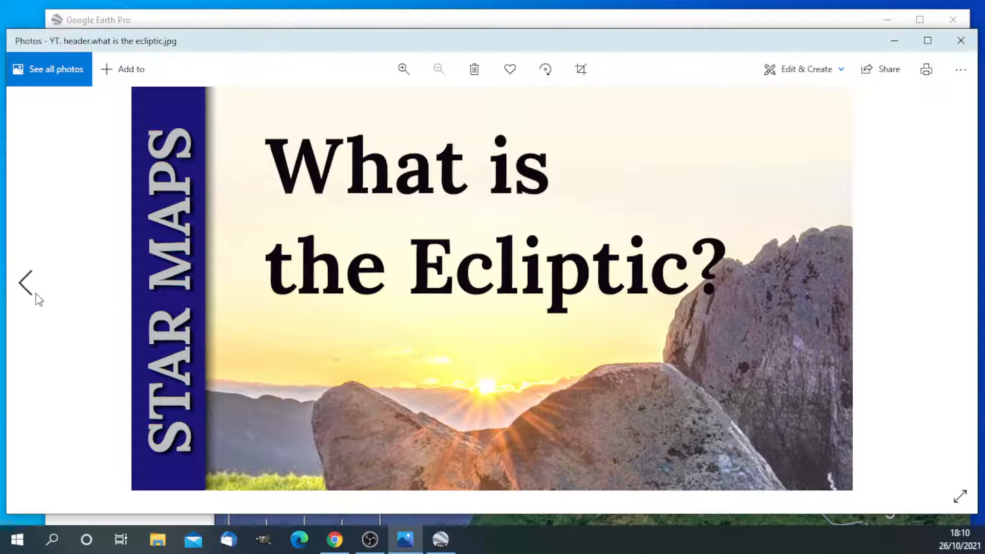
Step: Go back to Constellations_ecliptic_equirectangular_plot.svg.png with the dotted Ecliptic curve
left_click(27, 283)
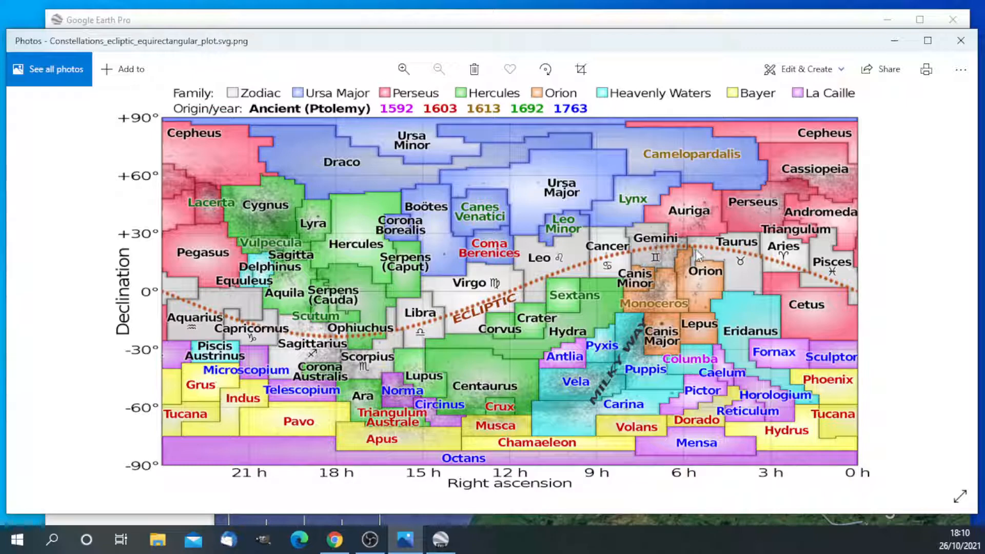
mouse_move(355, 345)
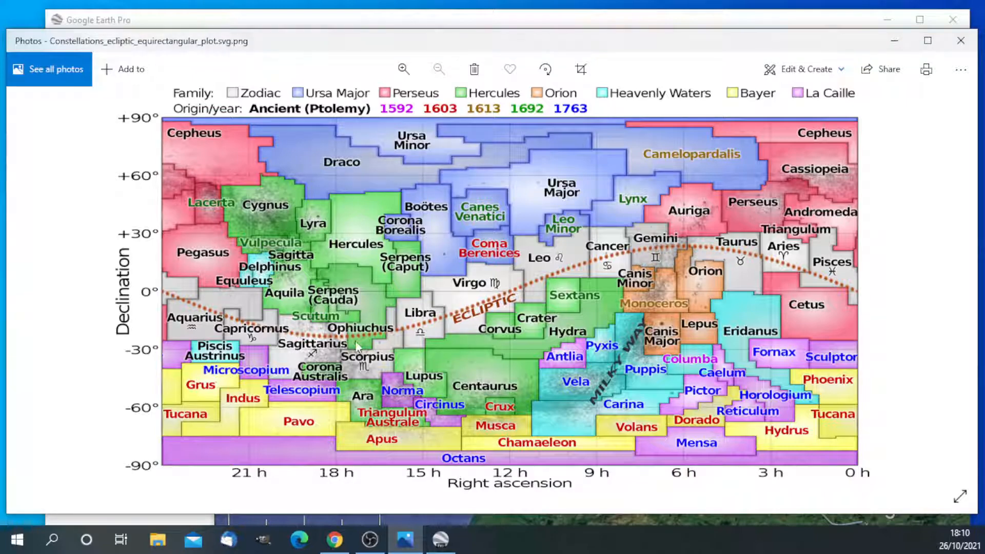
mouse_move(713, 251)
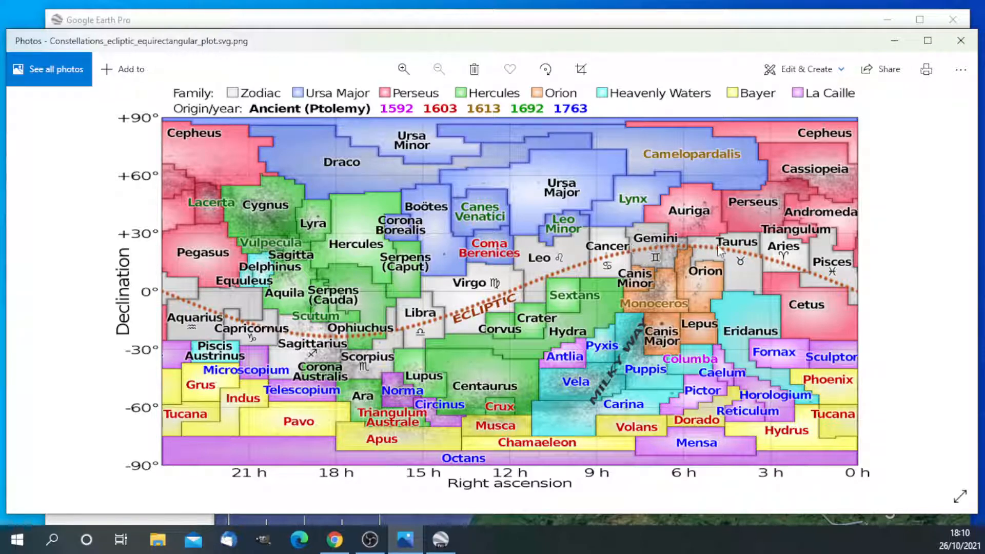
mouse_move(676, 248)
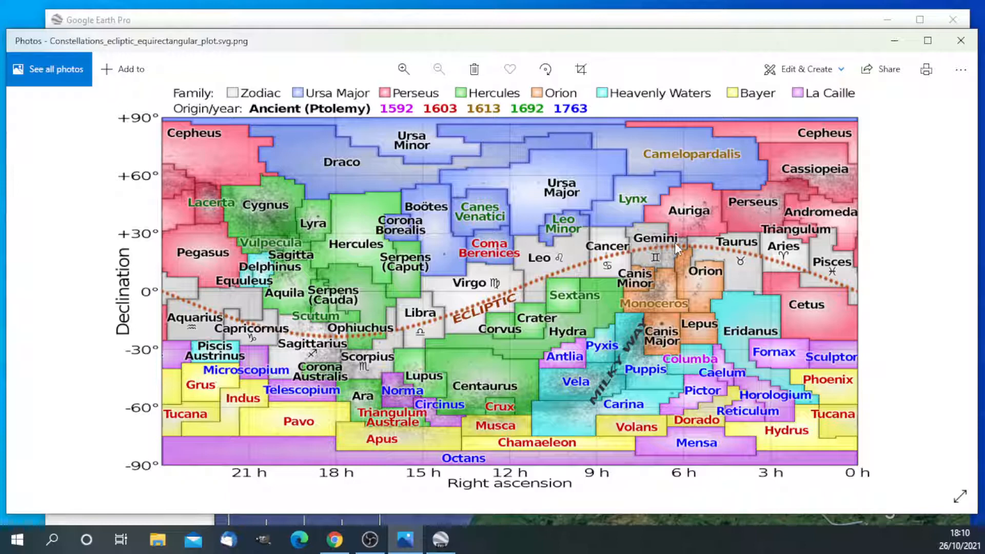
mouse_move(704, 252)
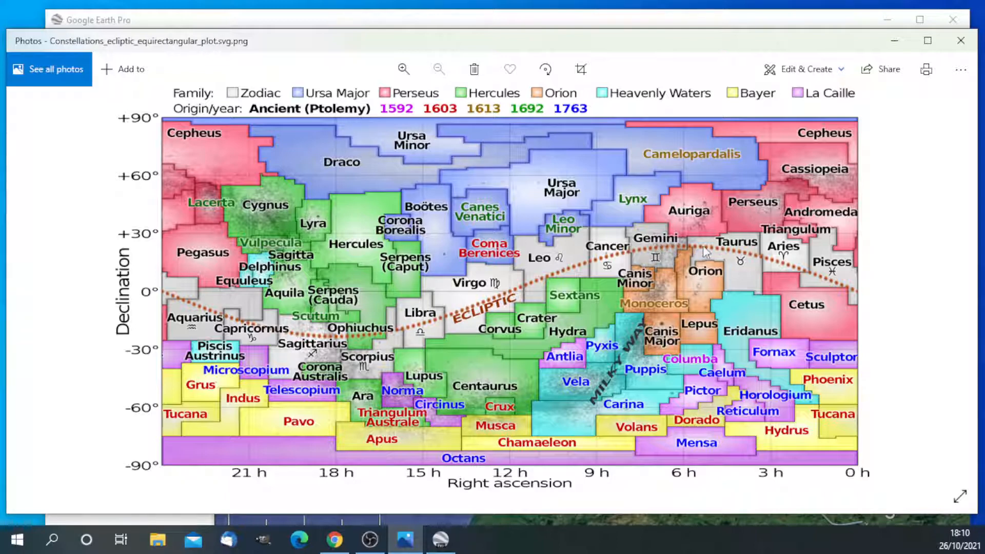
mouse_move(662, 250)
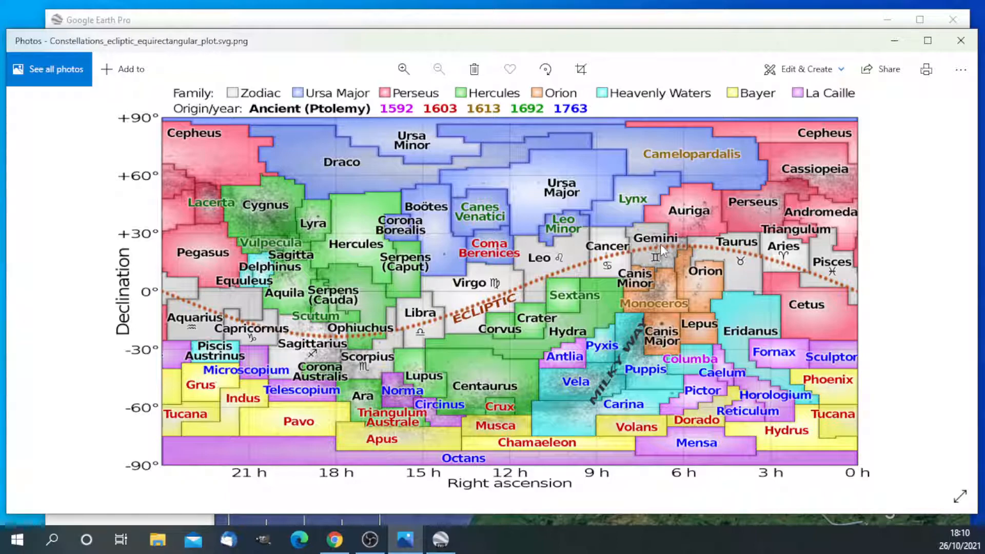
mouse_move(684, 251)
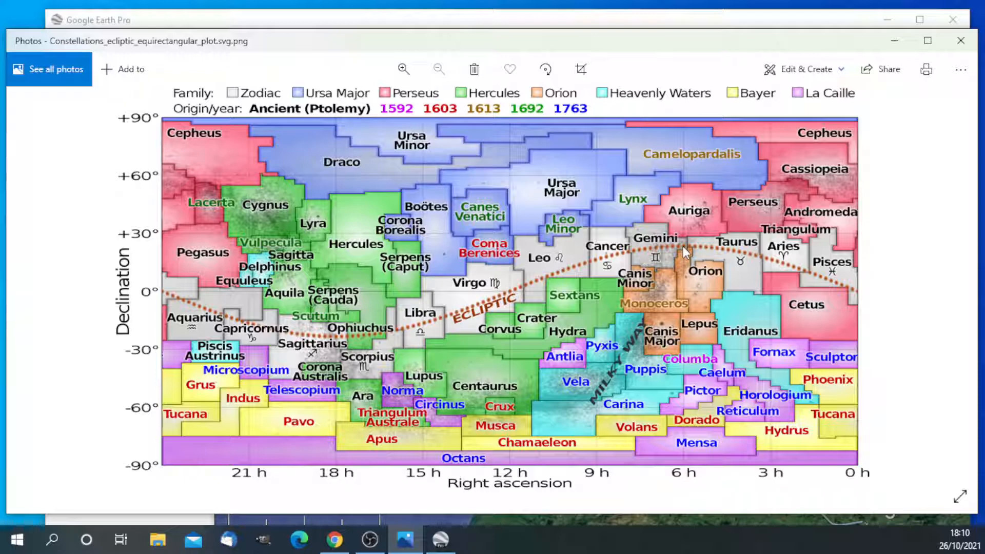
mouse_move(511, 301)
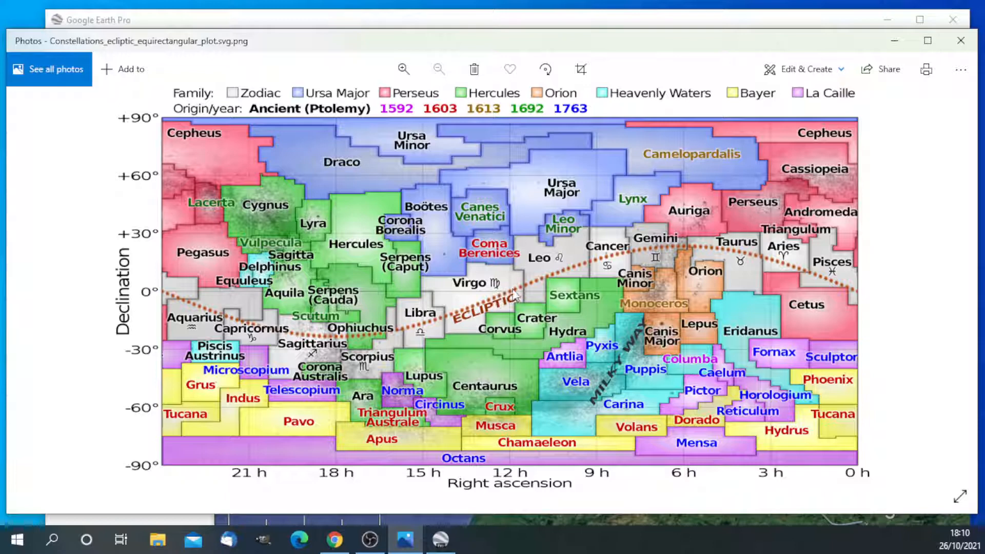
mouse_move(473, 317)
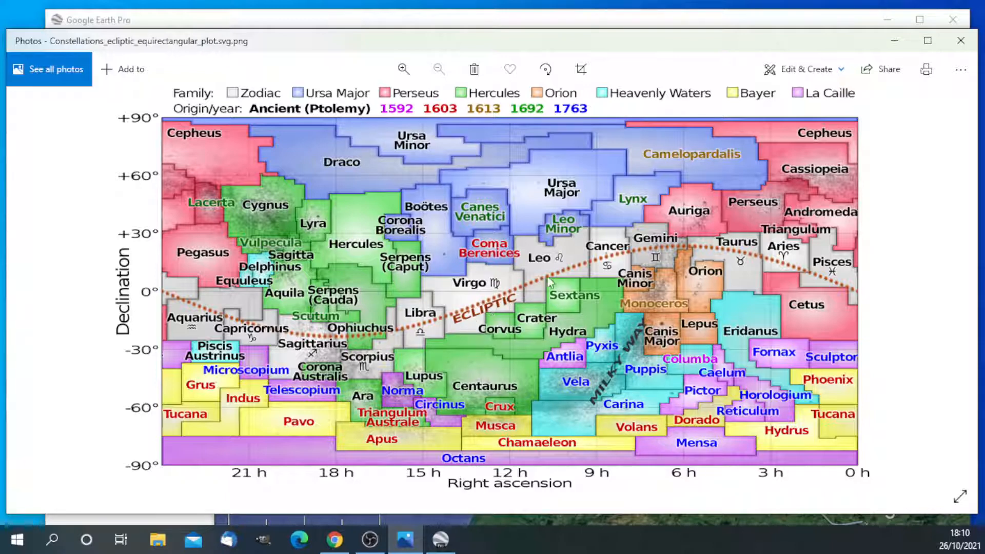
mouse_move(512, 286)
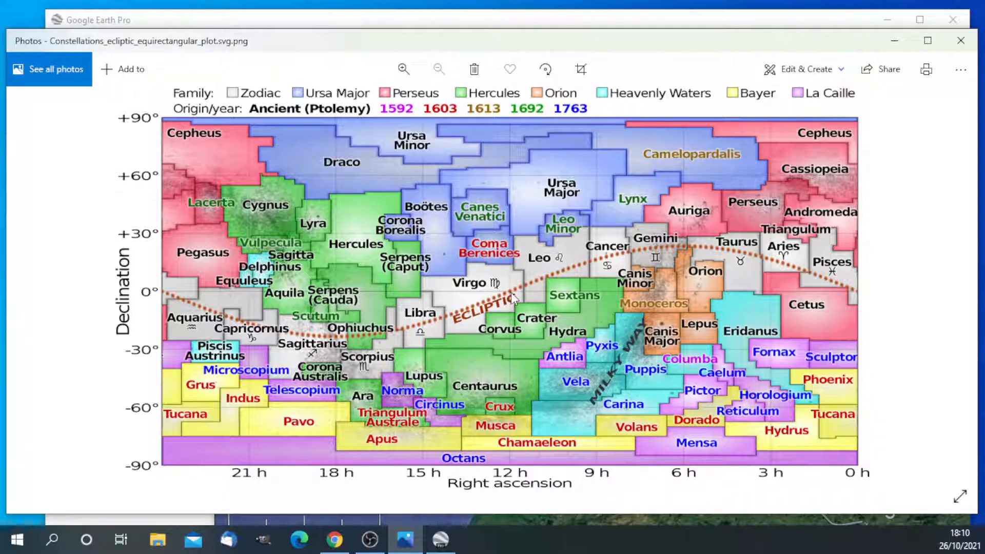
mouse_move(527, 291)
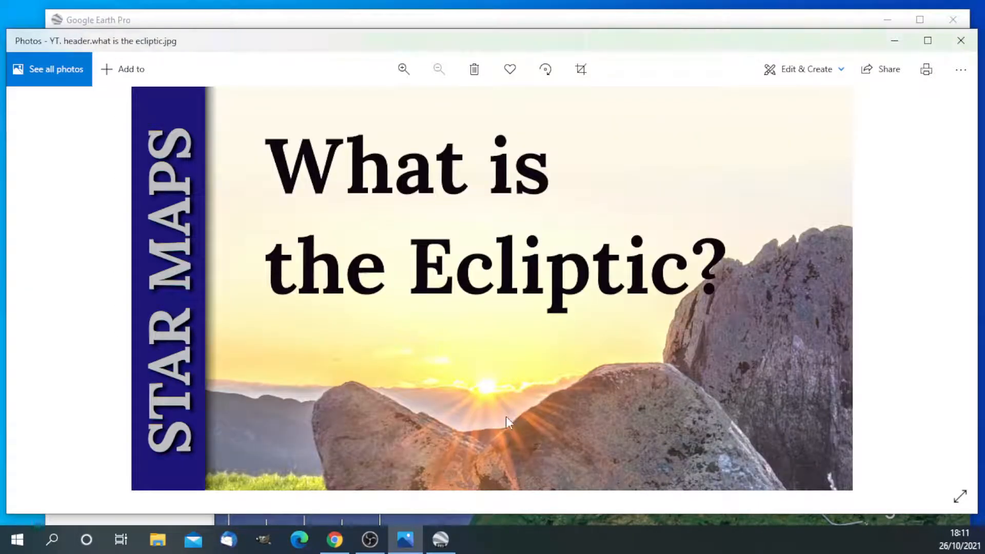
mouse_move(518, 379)
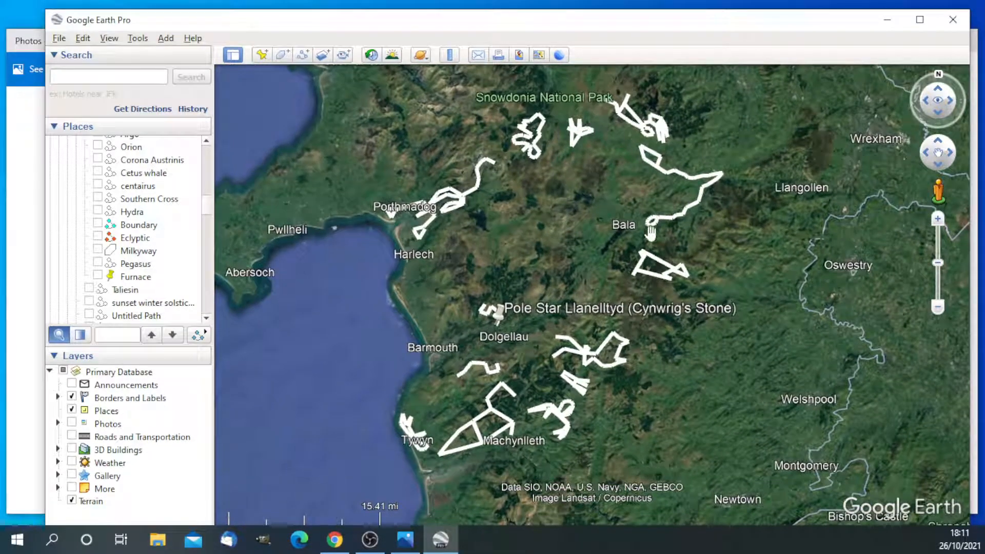
mouse_move(496, 350)
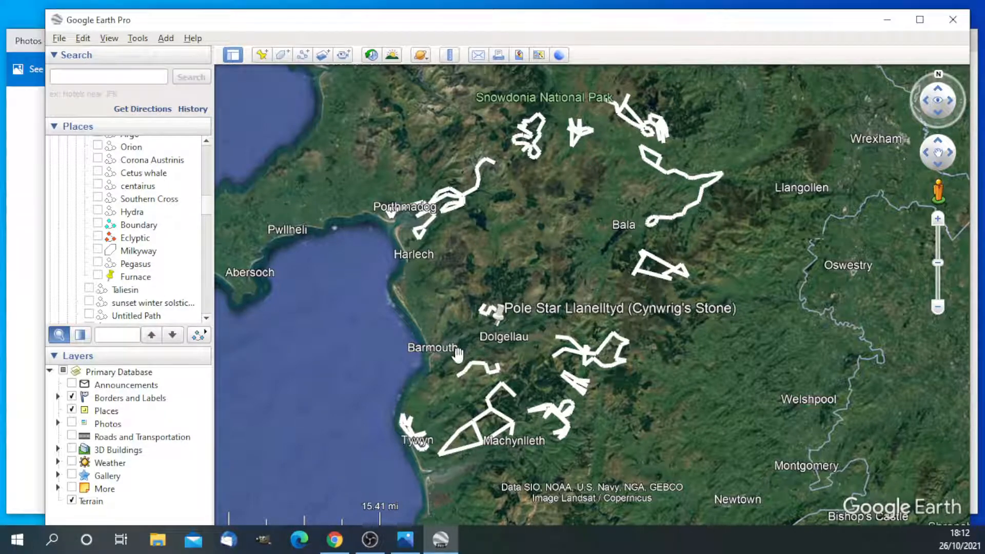
mouse_move(438, 481)
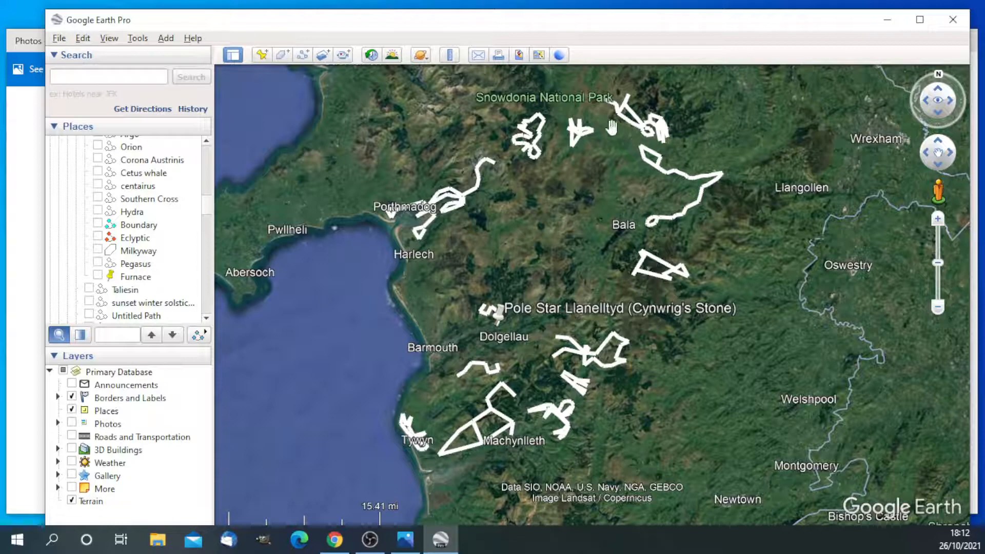
mouse_move(600, 119)
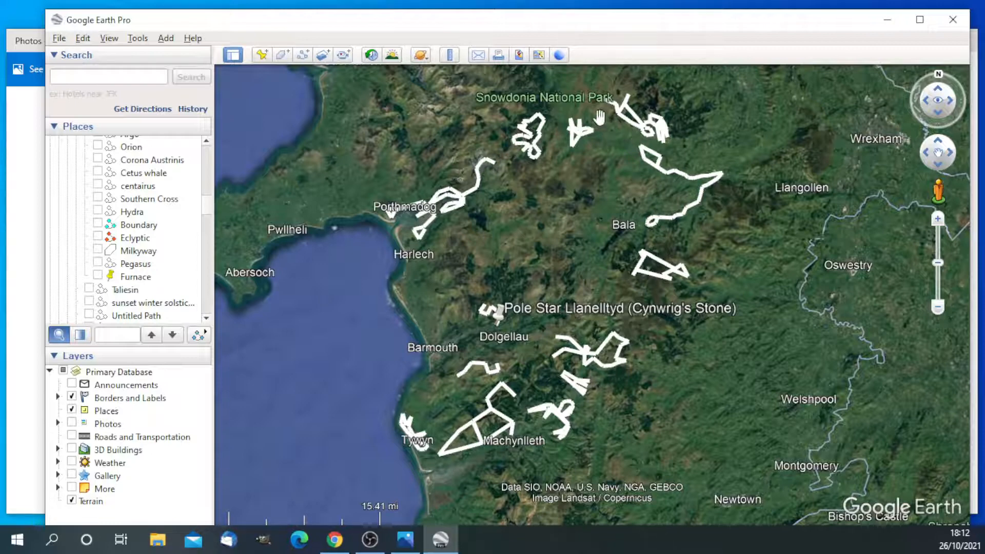
mouse_move(468, 460)
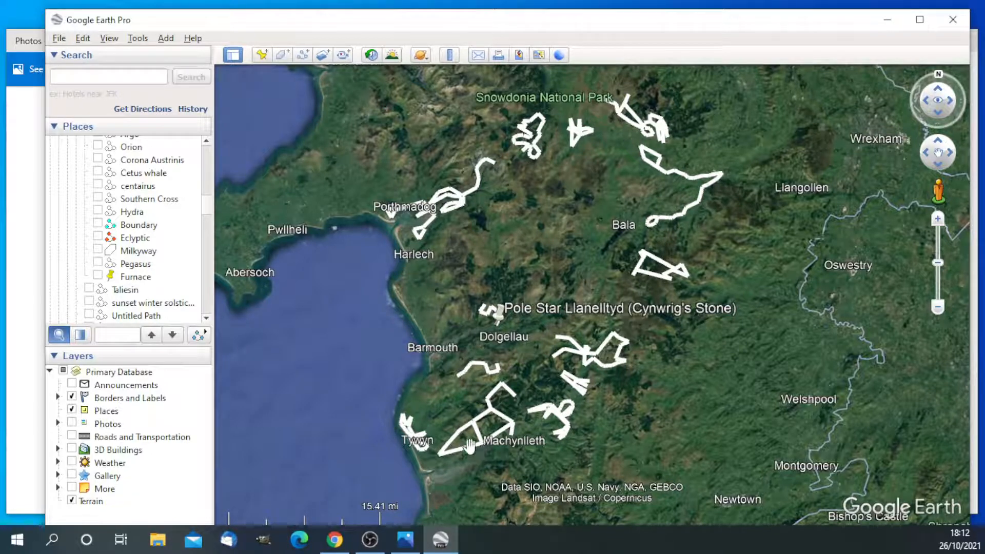
Step: Select and tick 'Eclyptic' in Places, then nudge the map to frame the path
left_click(135, 238)
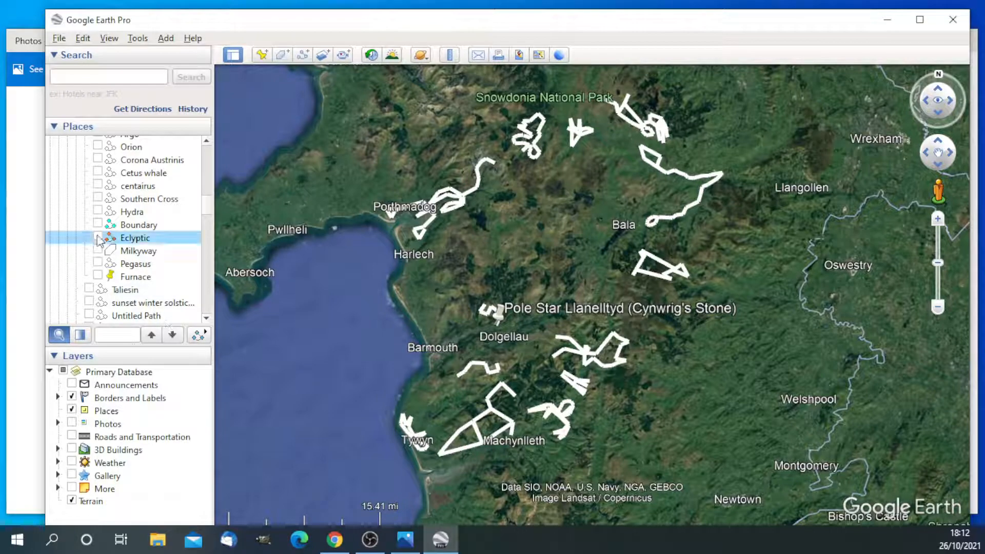
left_click(97, 237)
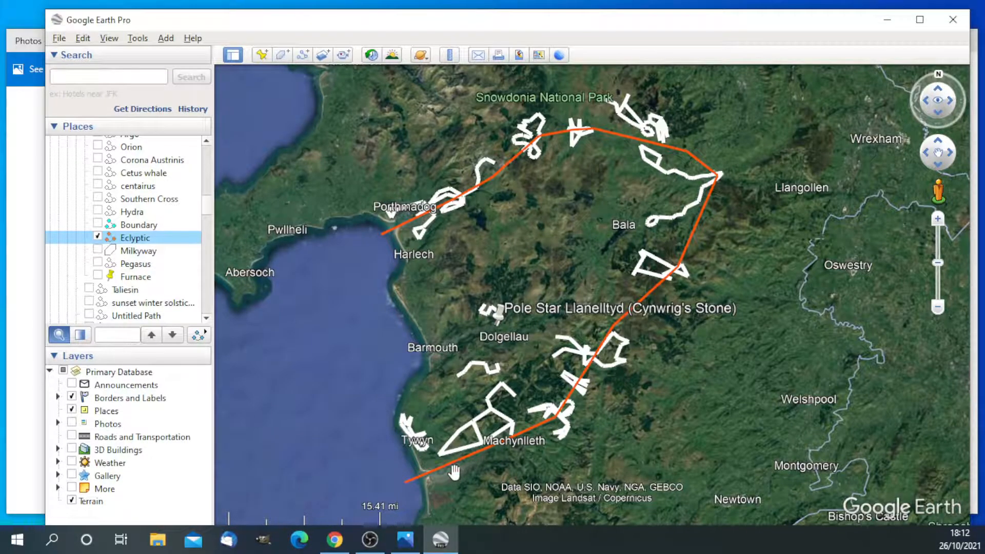
left_click_drag(453, 472, 477, 407)
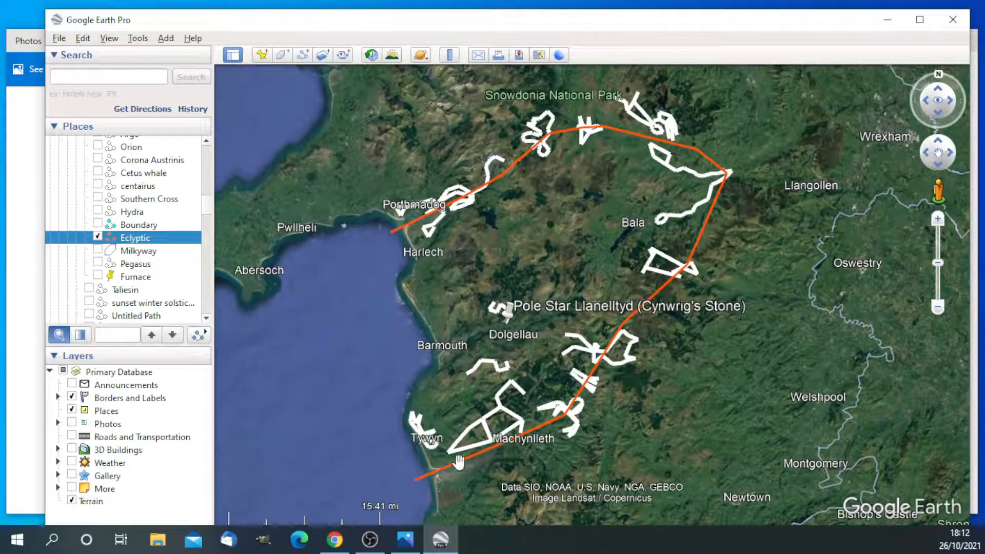
mouse_move(566, 369)
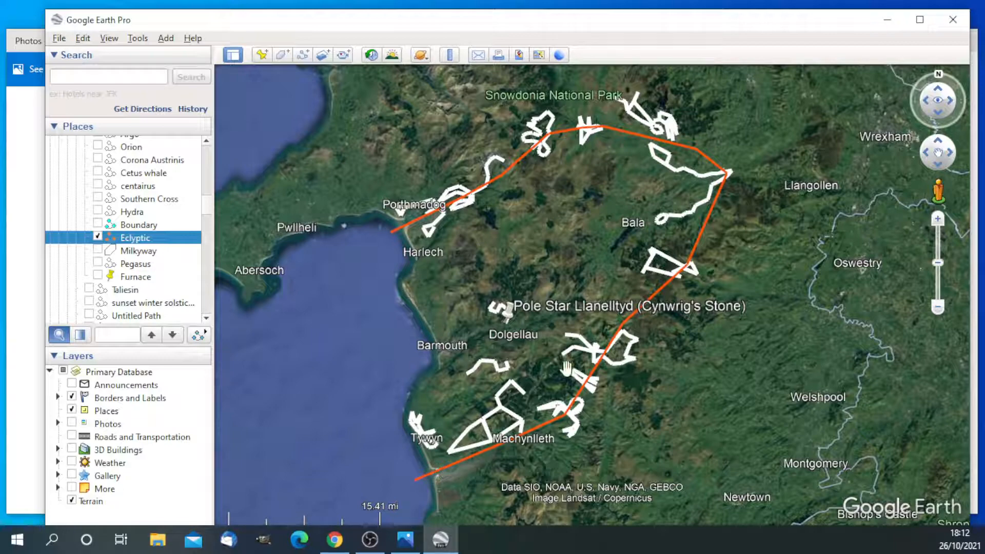
mouse_move(410, 363)
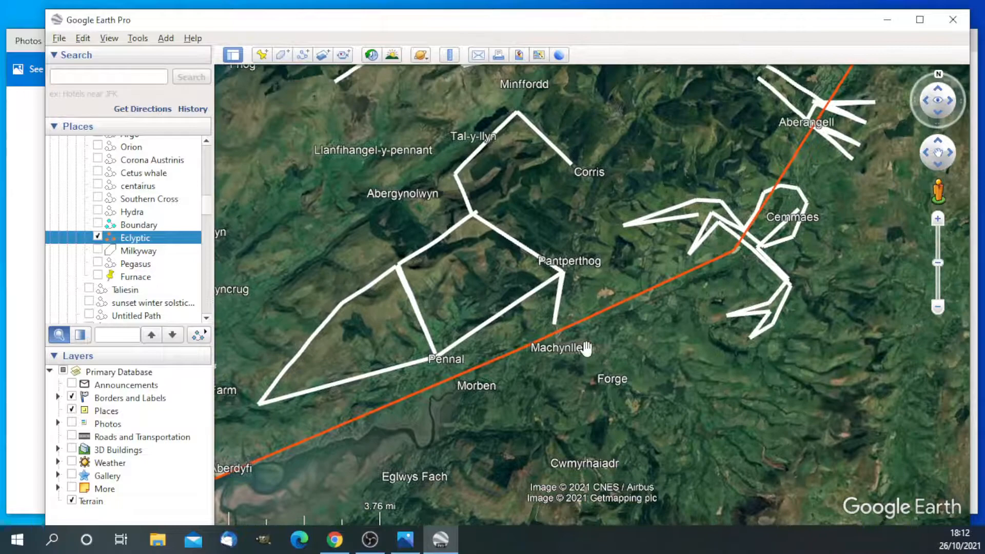
Step: Pan along the red path from Machynlleth toward Cemmaes and Mallwyd
left_click_drag(585, 349, 565, 383)
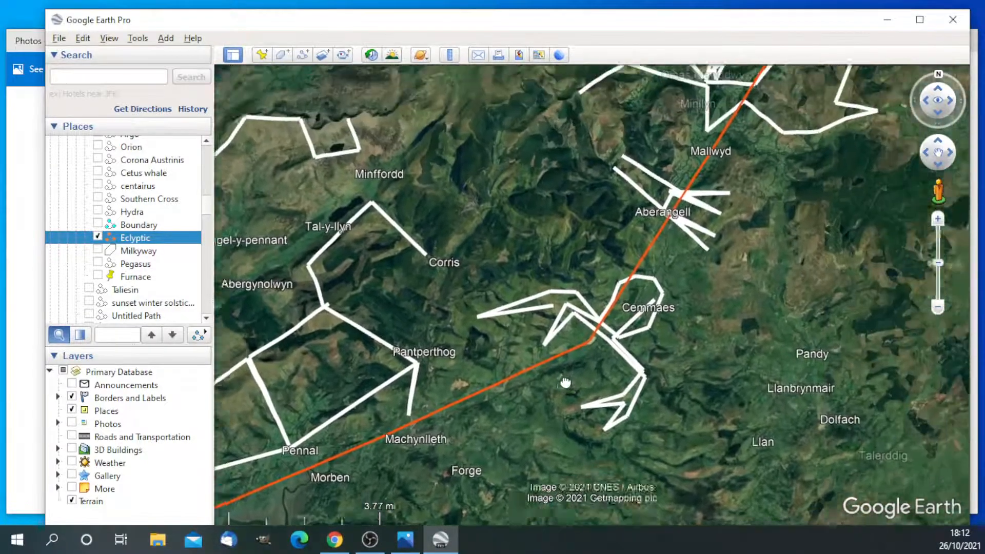
left_click_drag(565, 383, 678, 321)
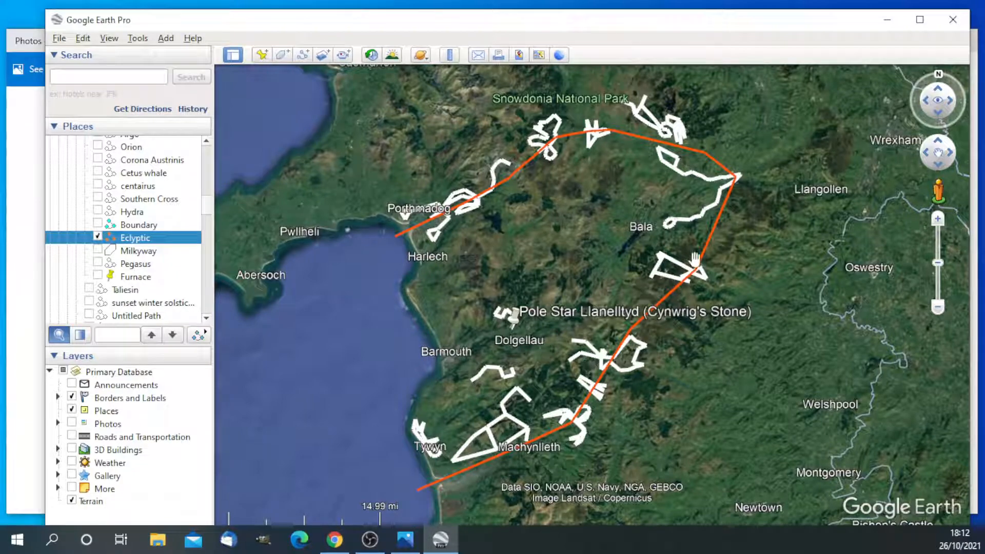
mouse_move(556, 156)
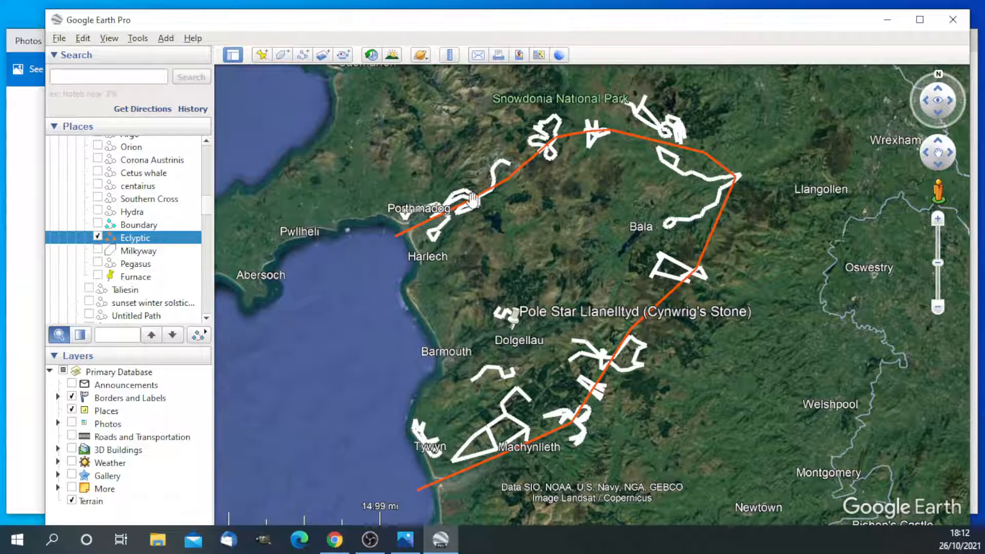
mouse_move(674, 153)
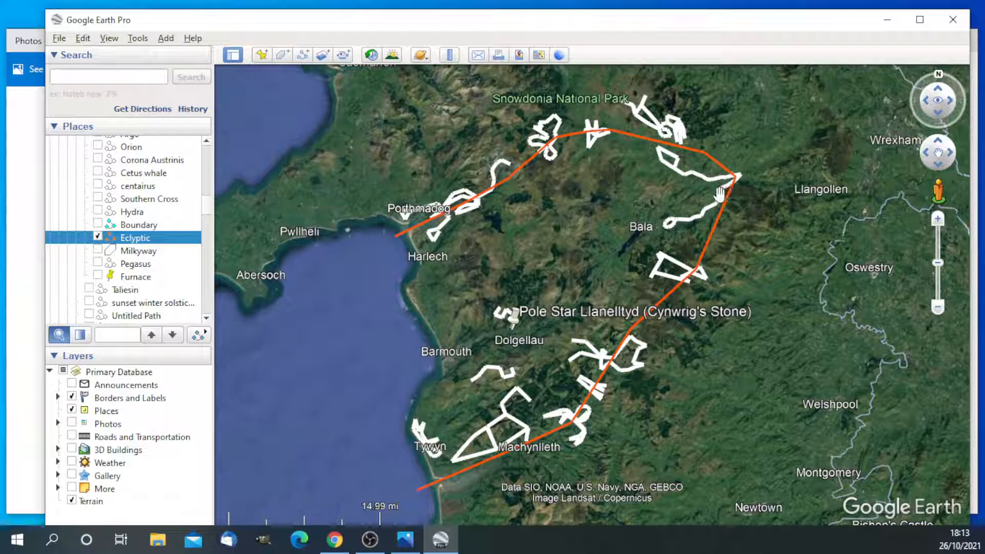
mouse_move(581, 197)
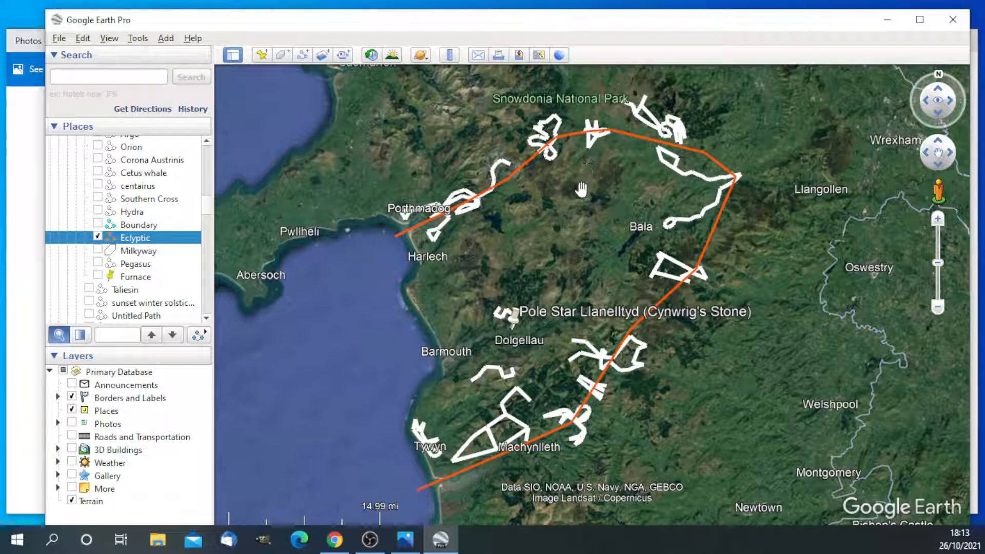